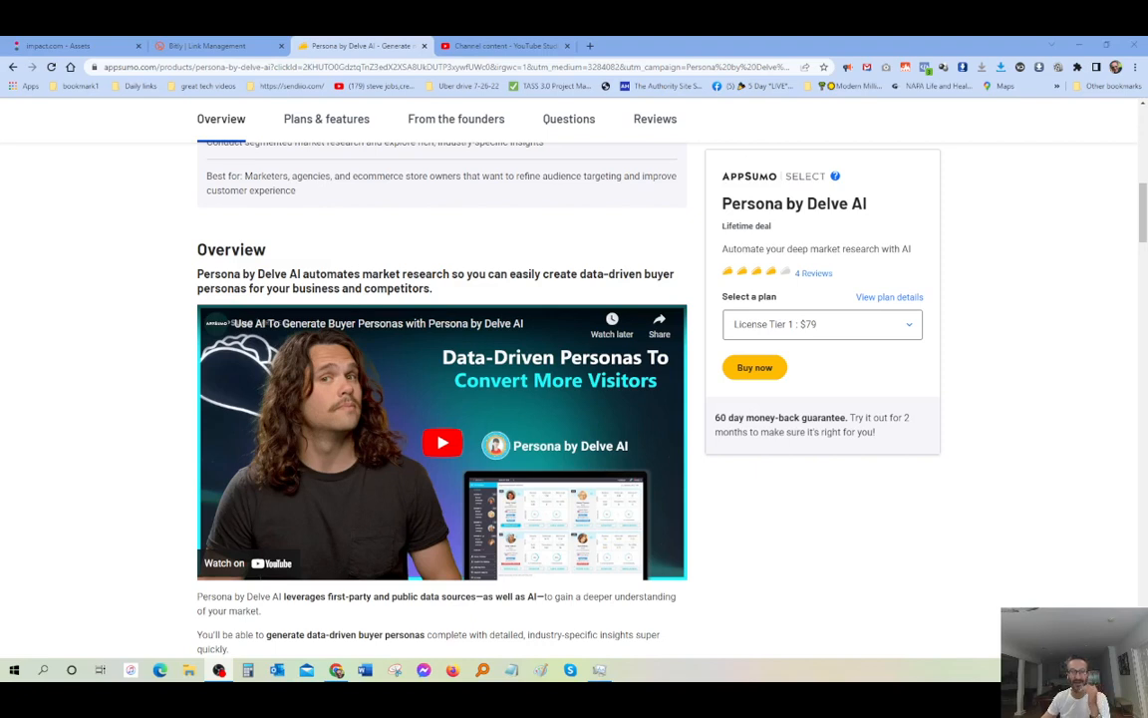
{"action": "mouse_move", "coordinate": [495, 485]}
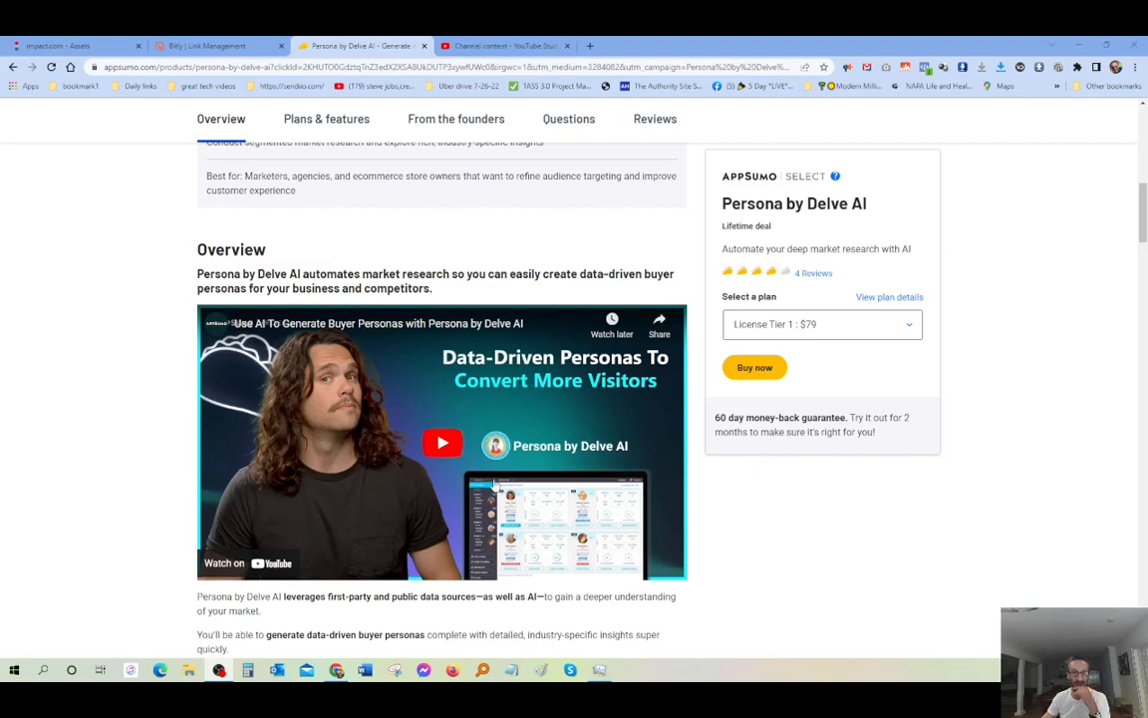
Start the Persona by Delve AI overview video with the player's play button.
{"action": "left_click", "coordinate": [441, 442]}
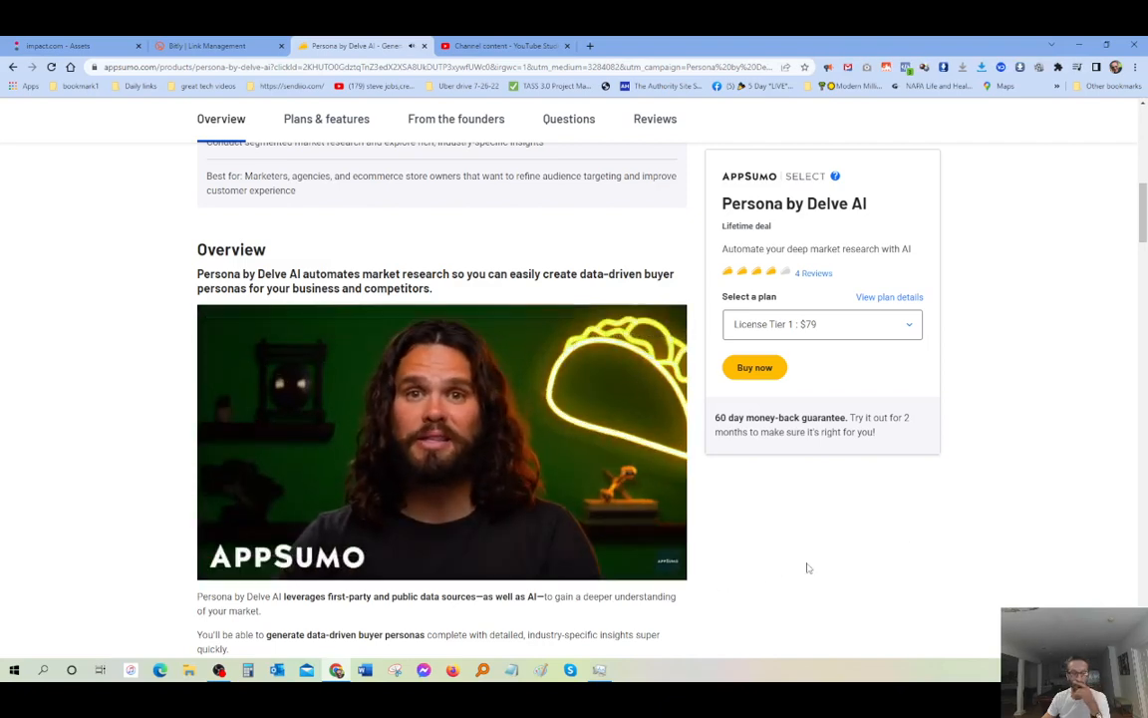
{"action": "left_click", "coordinate": [441, 441]}
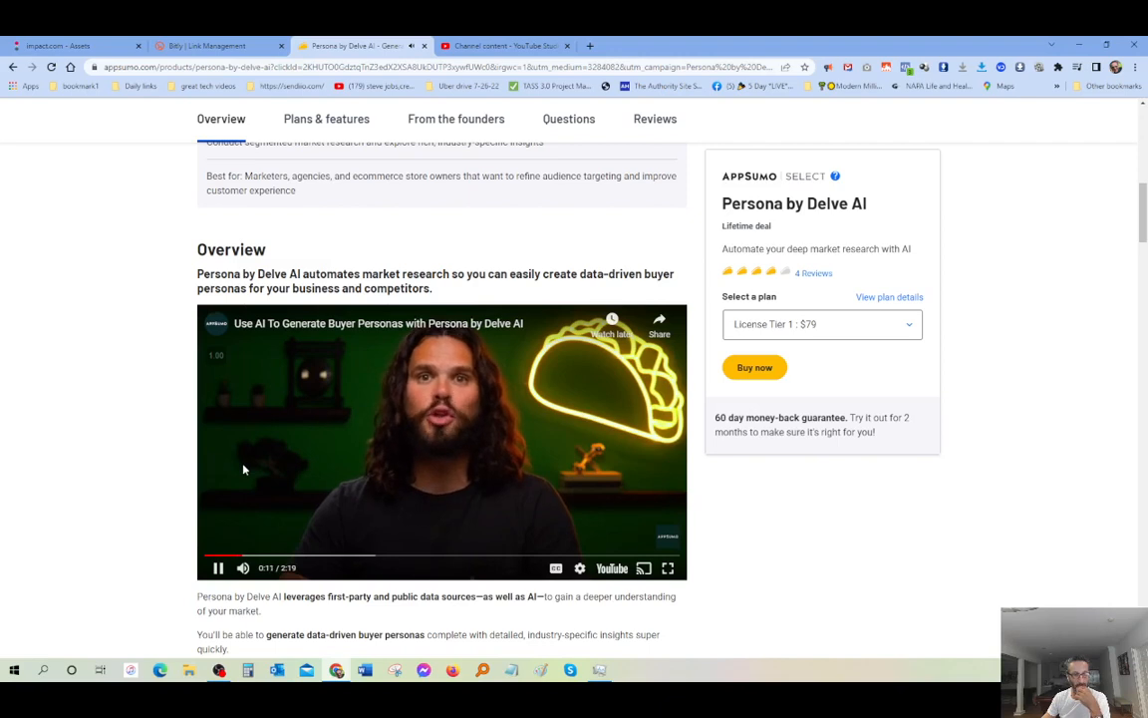
{"action": "left_click", "coordinate": [217, 568]}
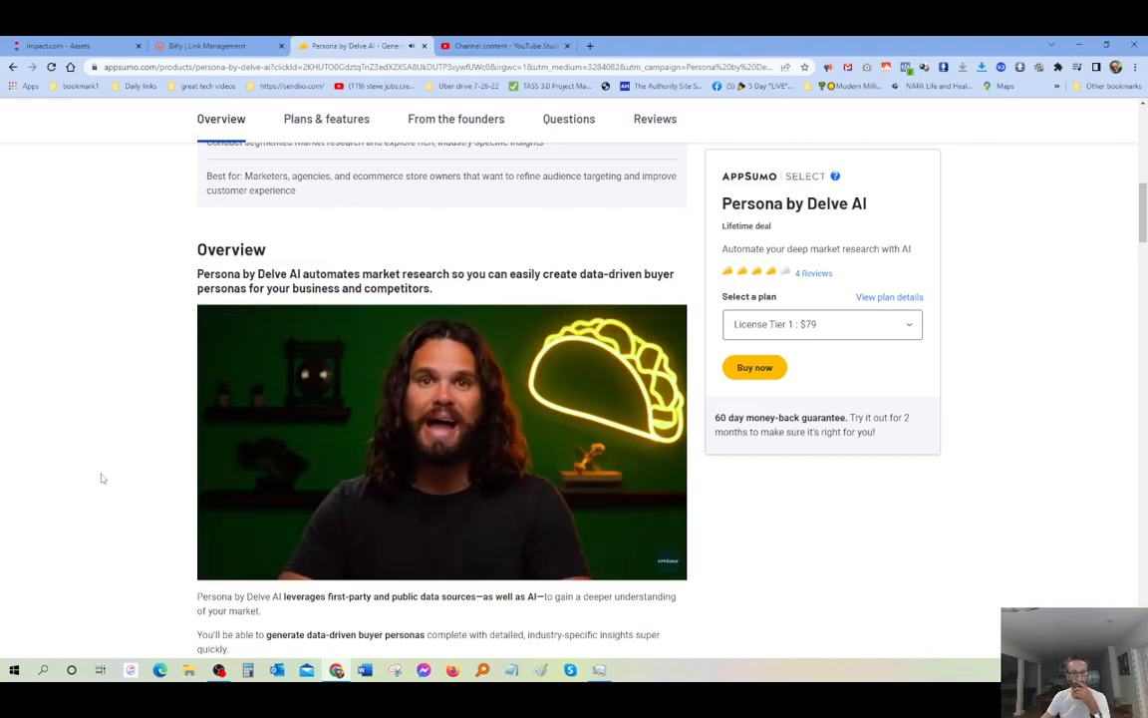
{"action": "left_click", "coordinate": [442, 441]}
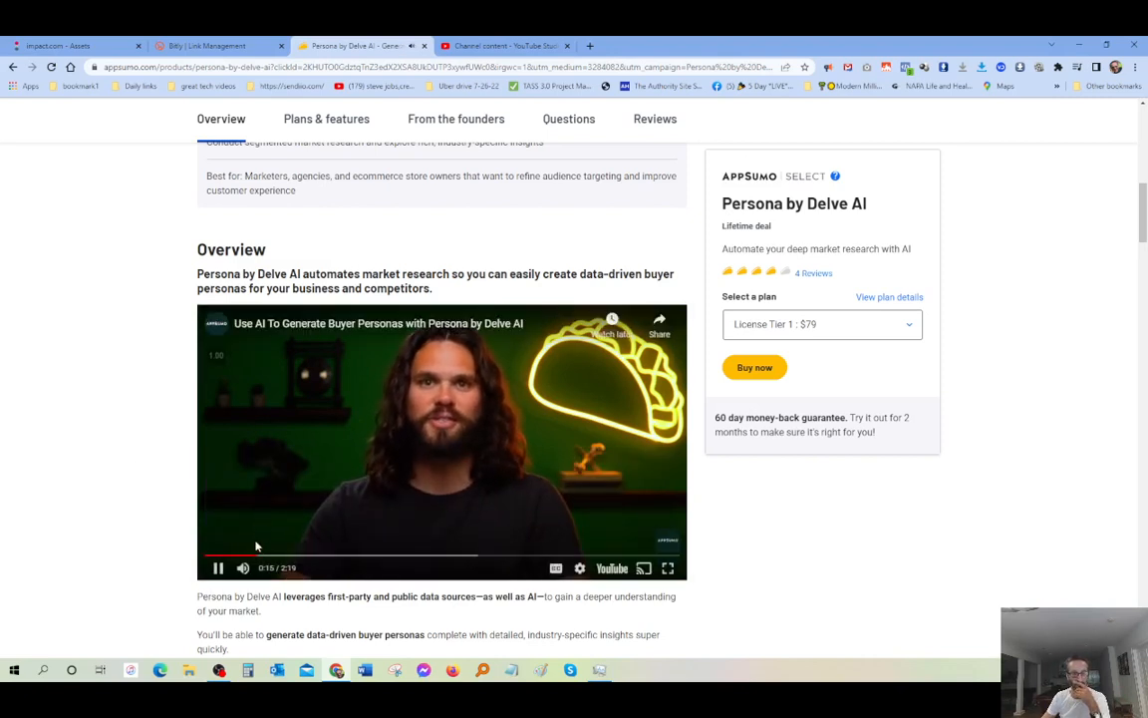
{"action": "scroll", "scroll_direction": "down", "scroll_amount": 3}
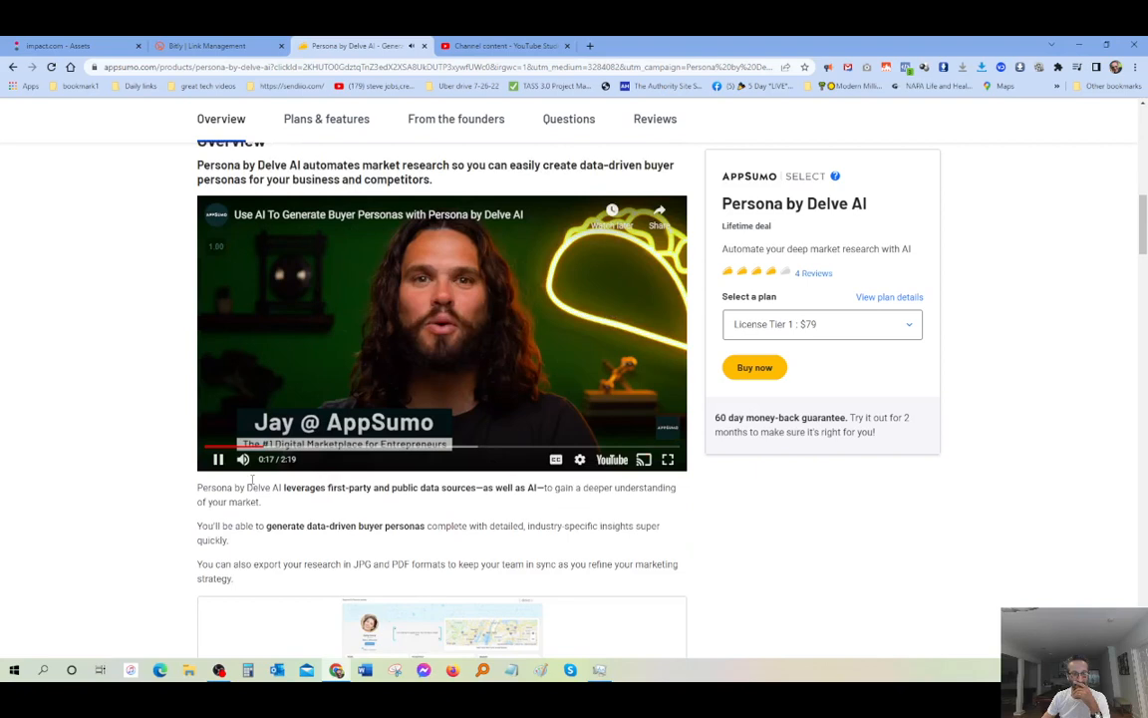
{"action": "scroll", "scroll_direction": "down", "scroll_amount": 3}
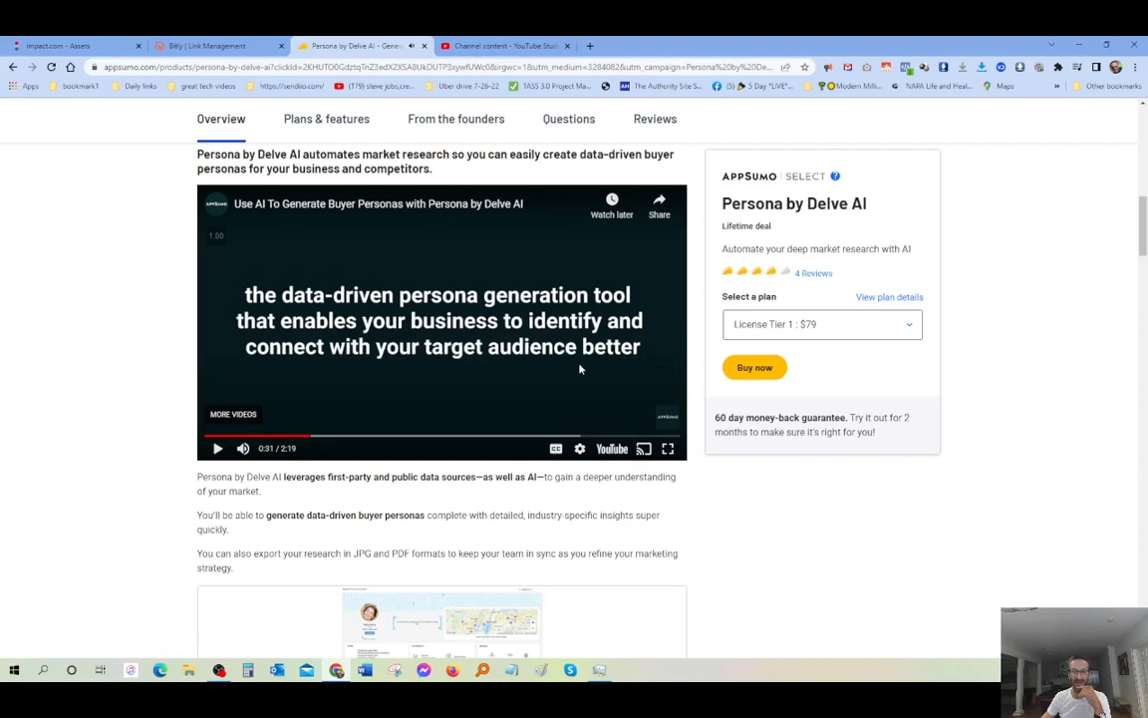
{"action": "mouse_move", "coordinate": [548, 370]}
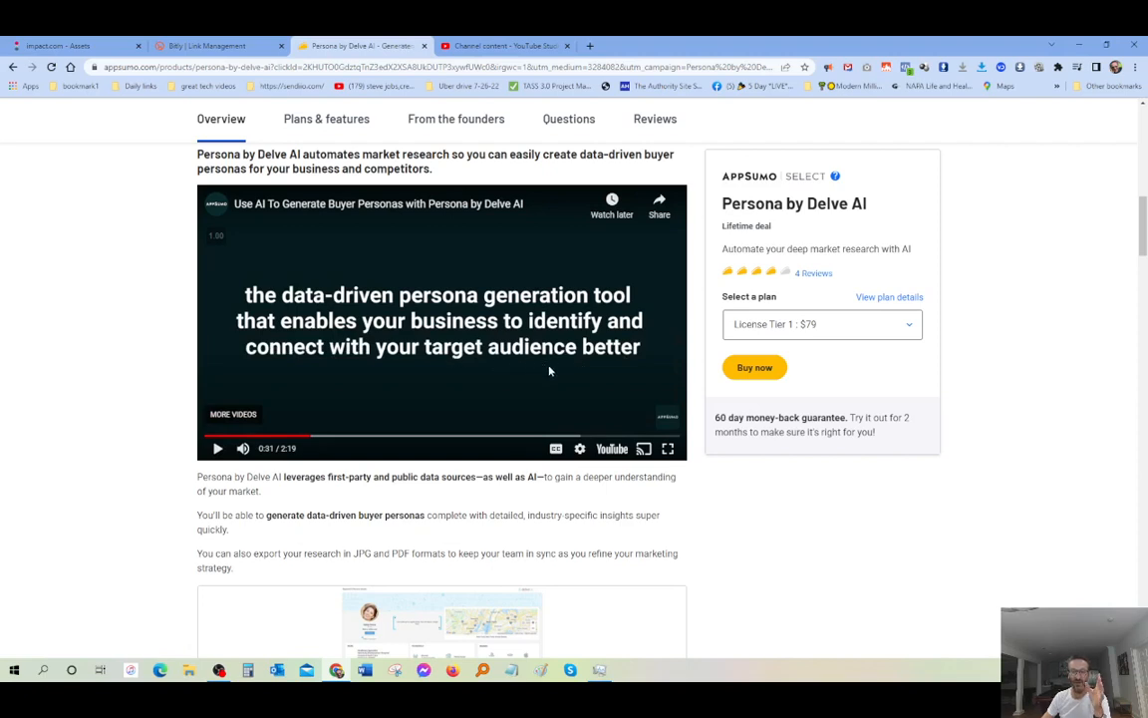
{"action": "mouse_move", "coordinate": [458, 362]}
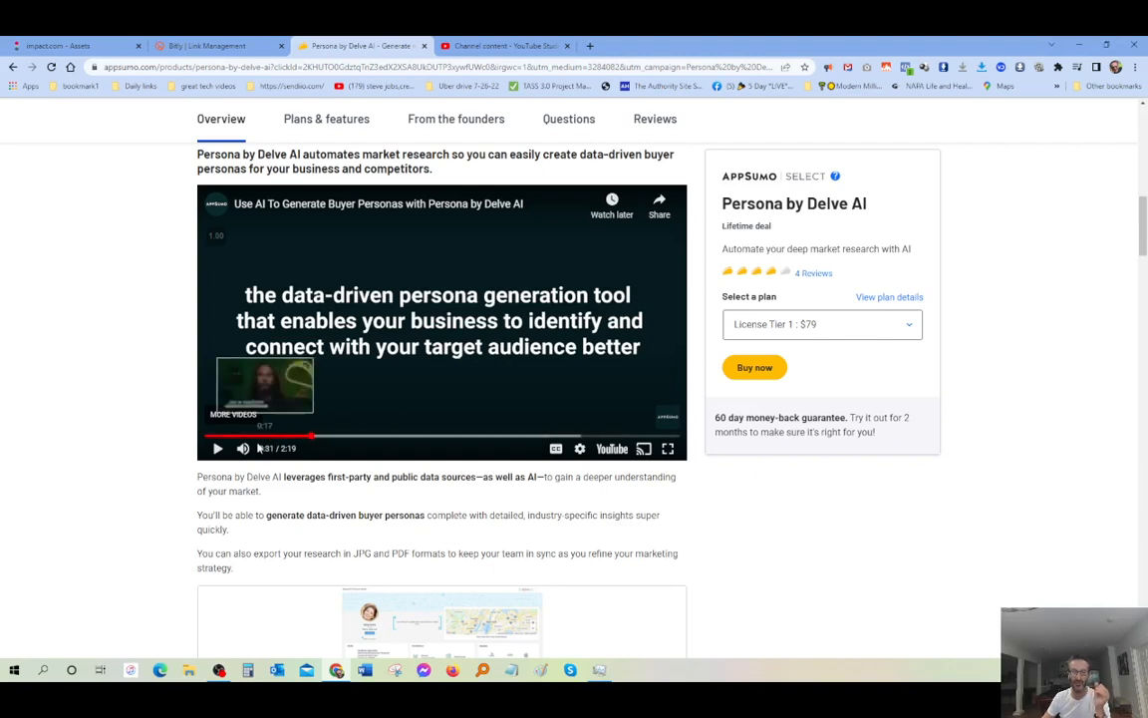
{"action": "left_click", "coordinate": [217, 447]}
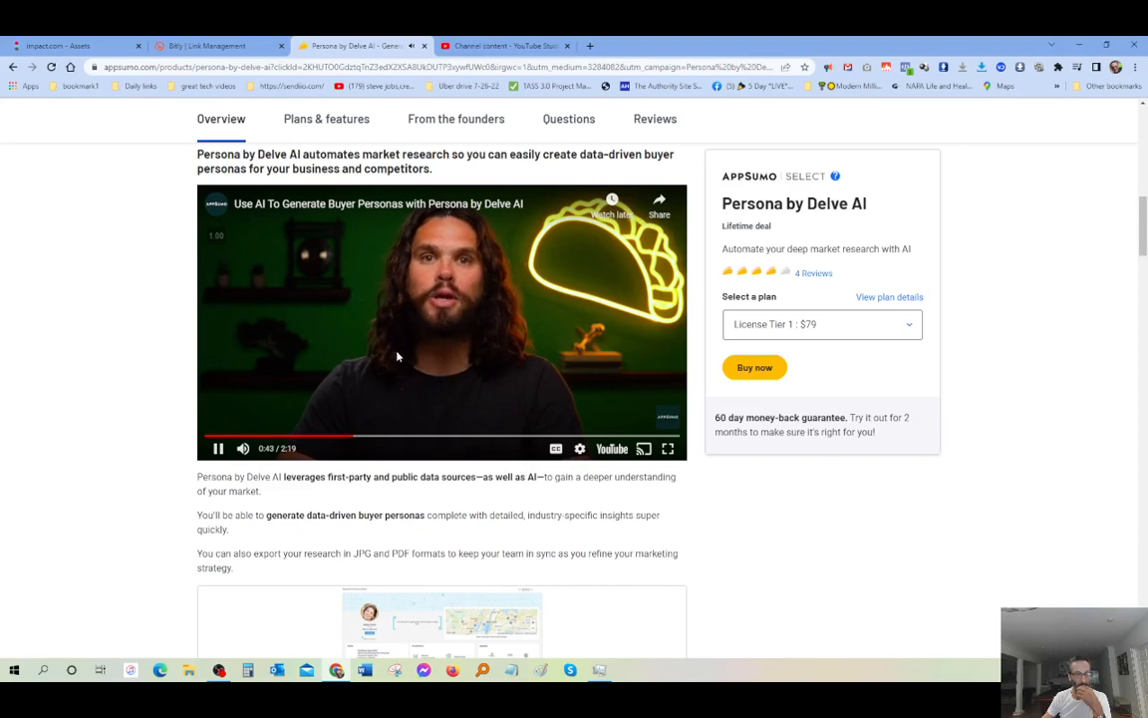
Switch the promo video to full screen and keep watching it.
{"action": "left_click", "coordinate": [668, 448]}
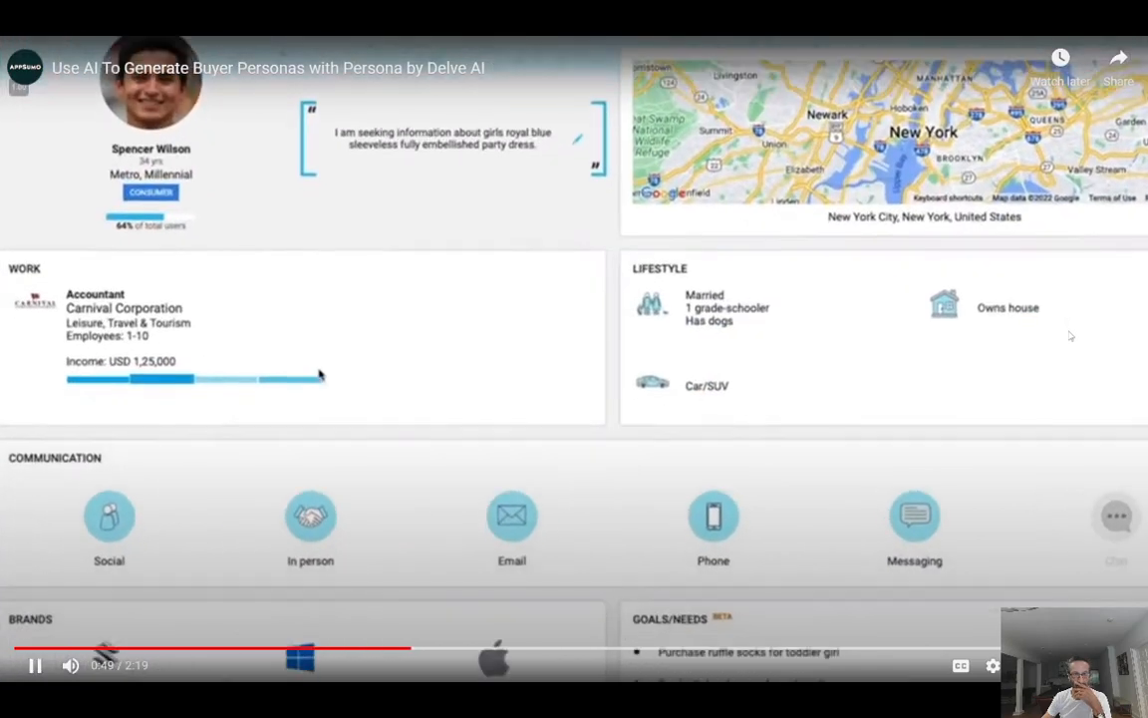
{"action": "scroll", "scroll_direction": "down", "scroll_amount": 3}
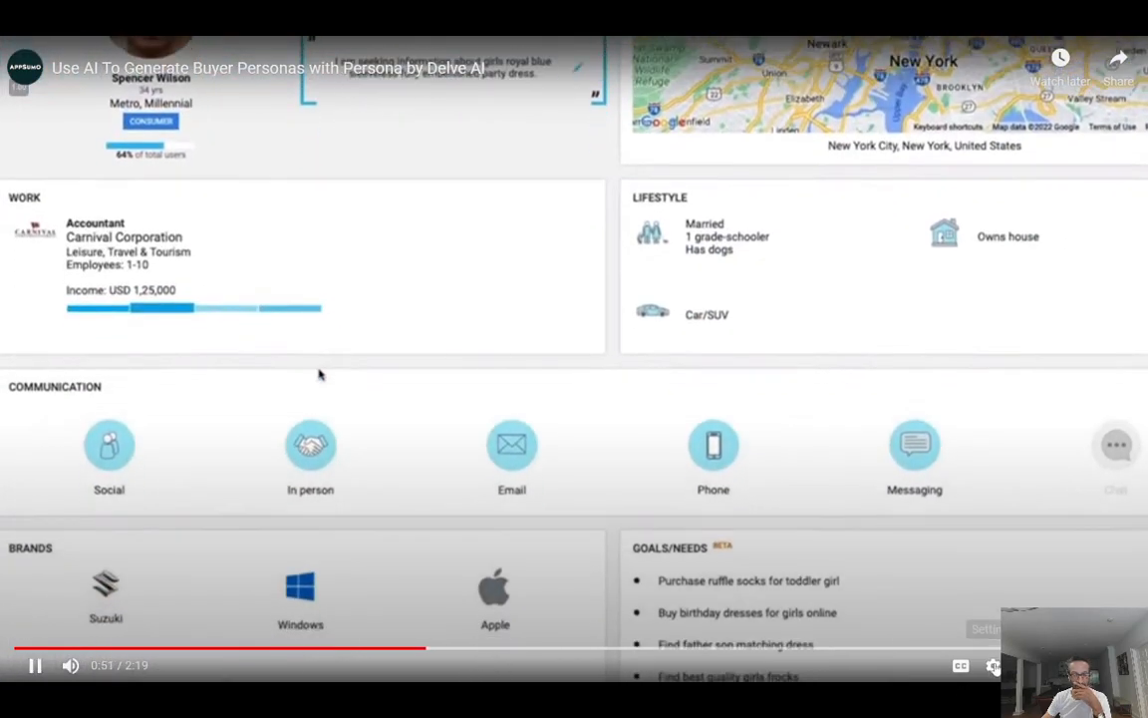
{"action": "left_click", "coordinate": [994, 666]}
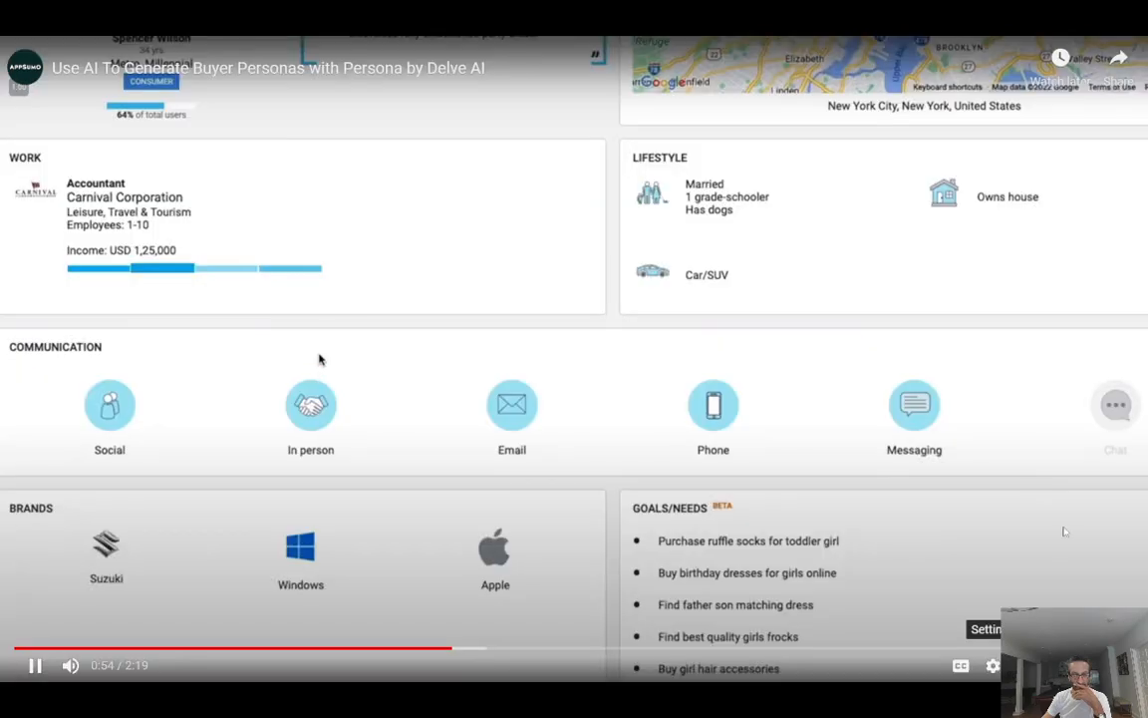
{"action": "scroll", "scroll_direction": "down", "scroll_amount": 3}
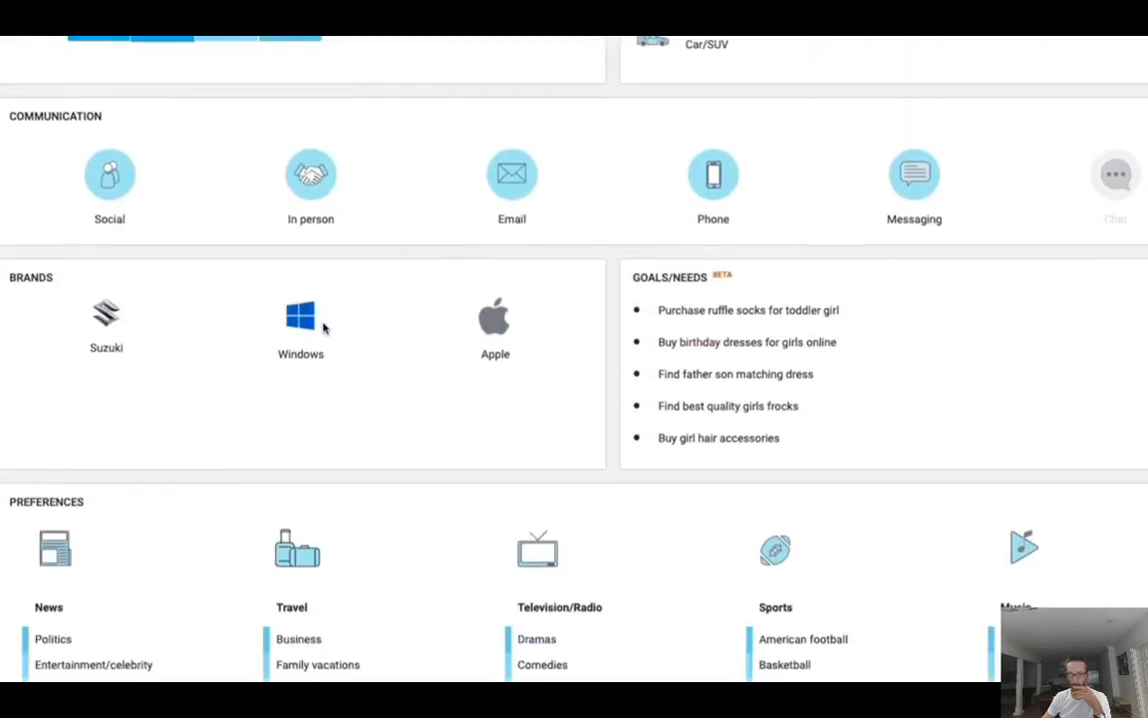
{"action": "scroll", "scroll_direction": "down", "scroll_amount": 3}
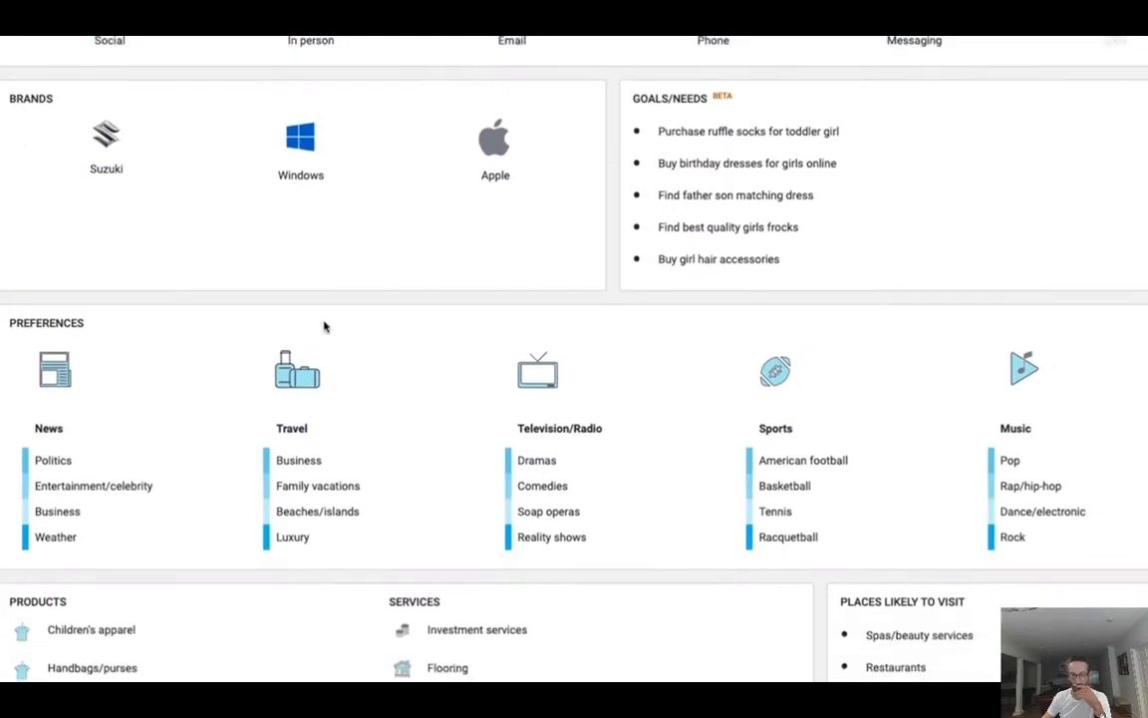
{"action": "scroll", "scroll_direction": "down", "scroll_amount": 3}
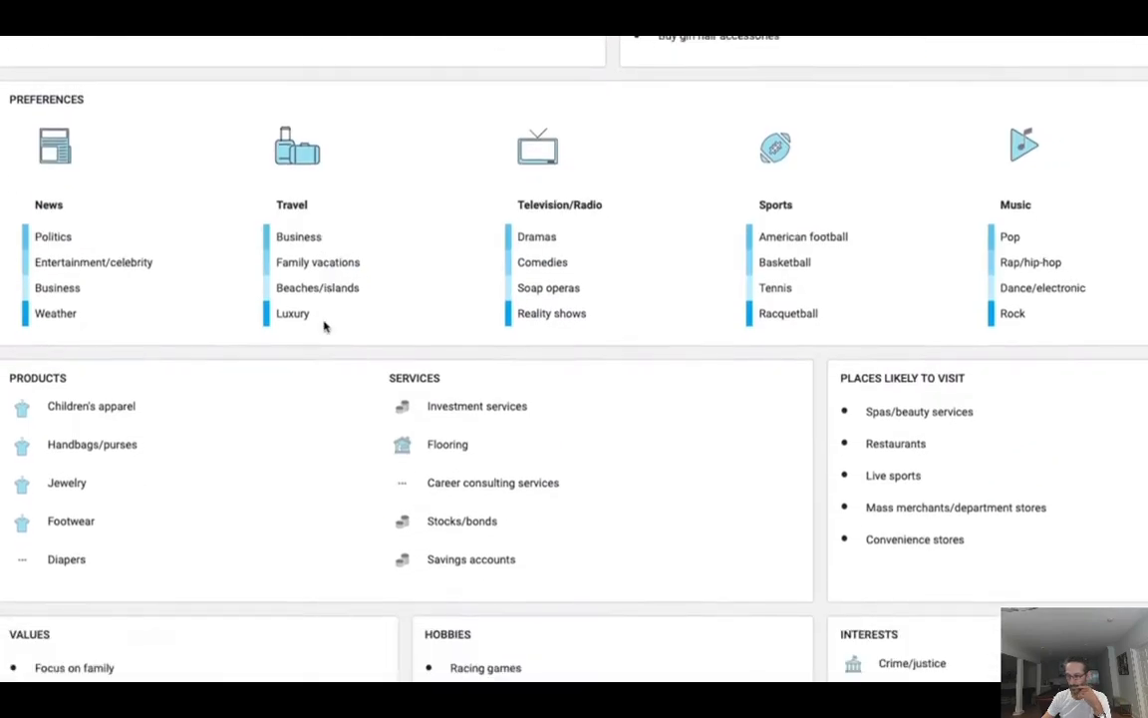
{"action": "scroll", "scroll_direction": "down", "scroll_amount": 3}
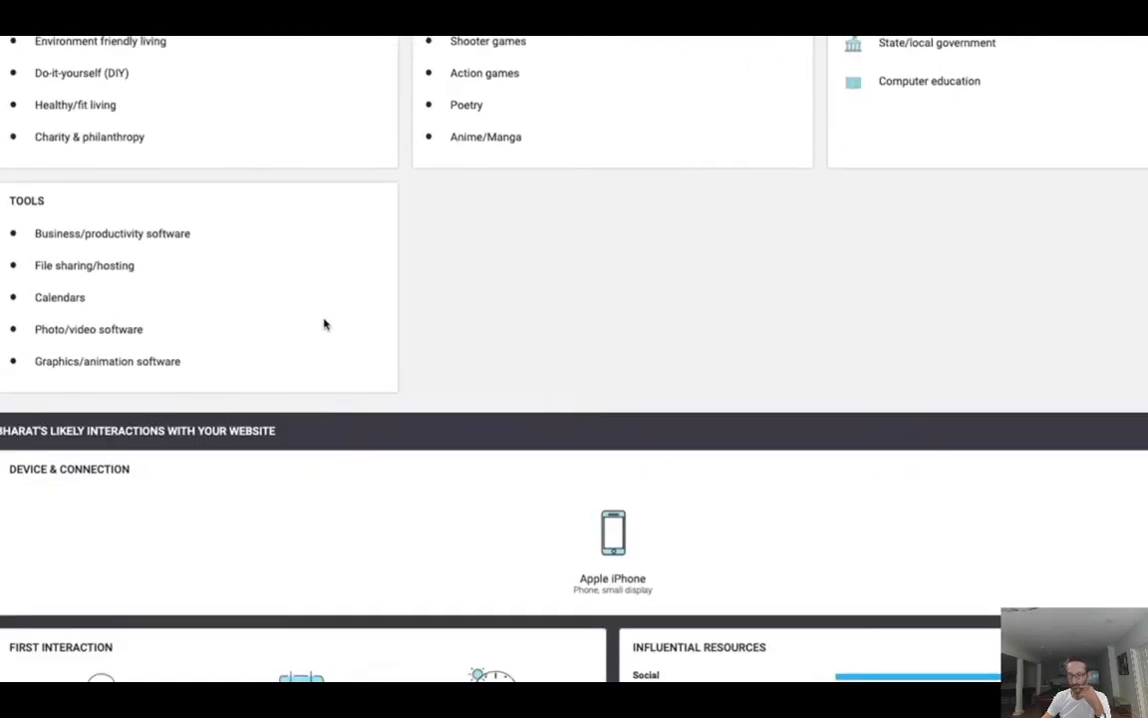
{"action": "scroll", "scroll_direction": "down", "scroll_amount": 3}
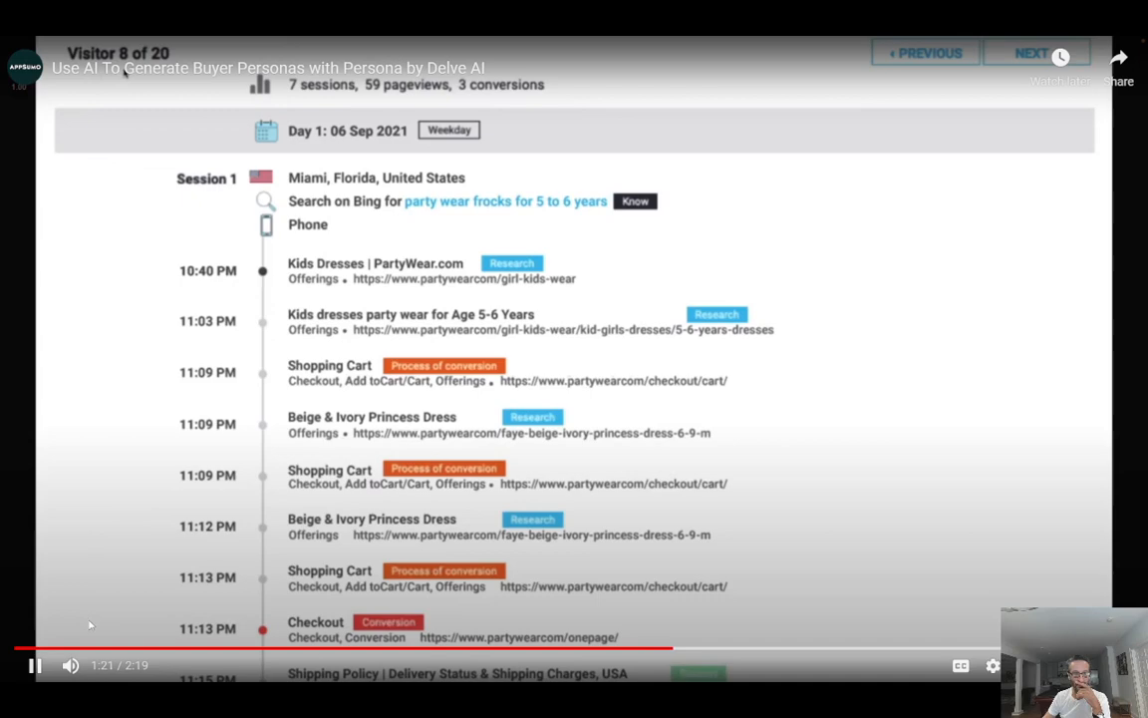
{"action": "mouse_move", "coordinate": [34, 664]}
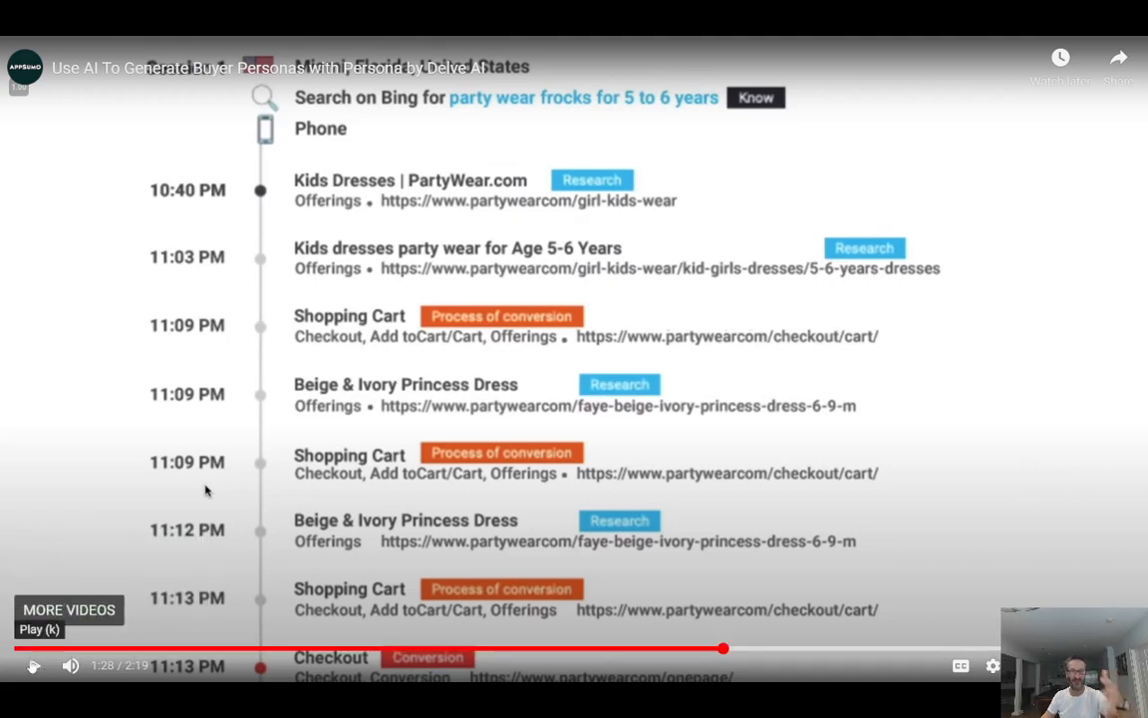
{"action": "left_click", "coordinate": [32, 665]}
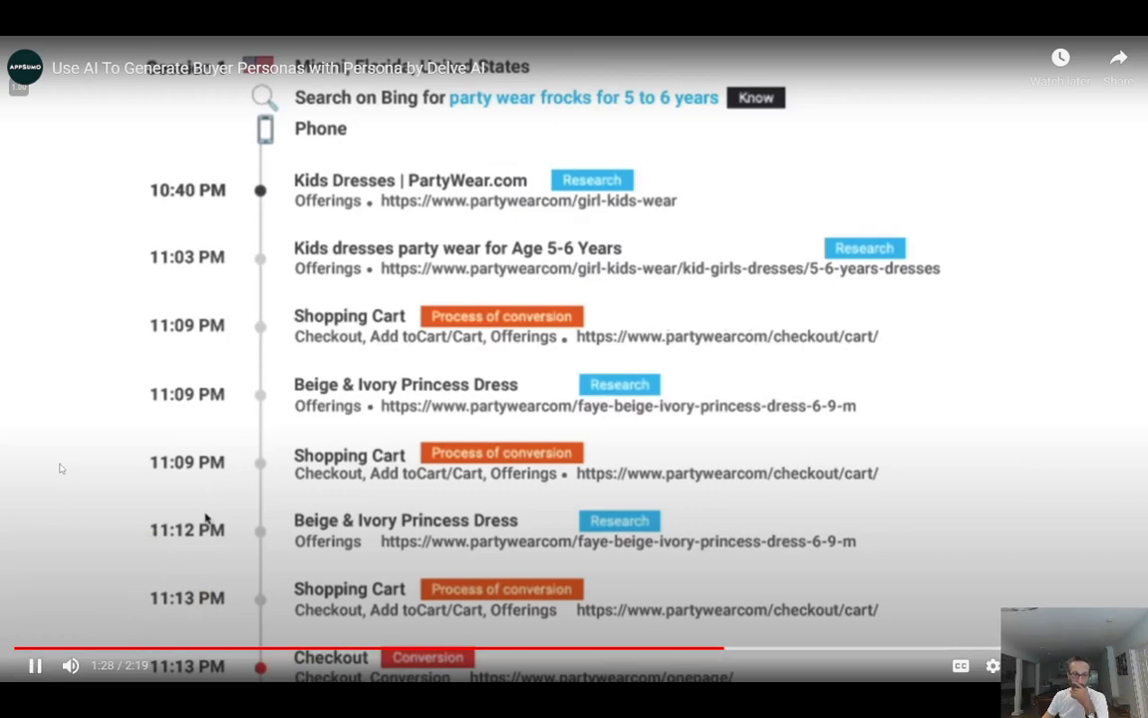
{"action": "mouse_move", "coordinate": [209, 626]}
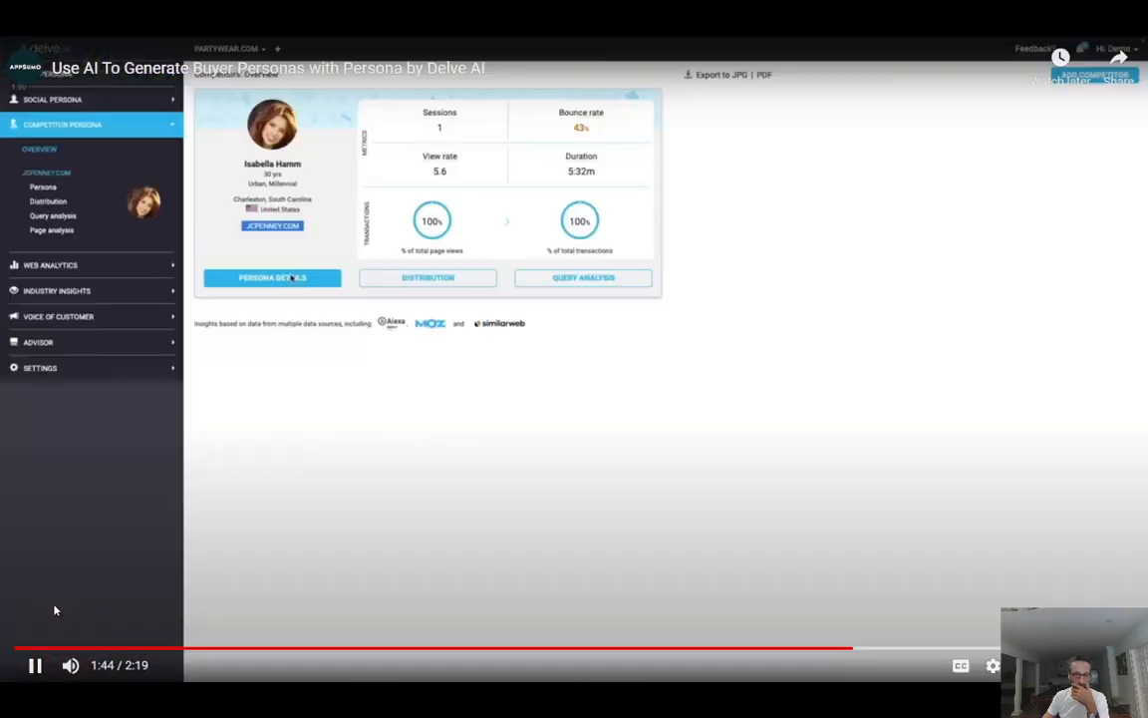
{"action": "left_click", "coordinate": [715, 440]}
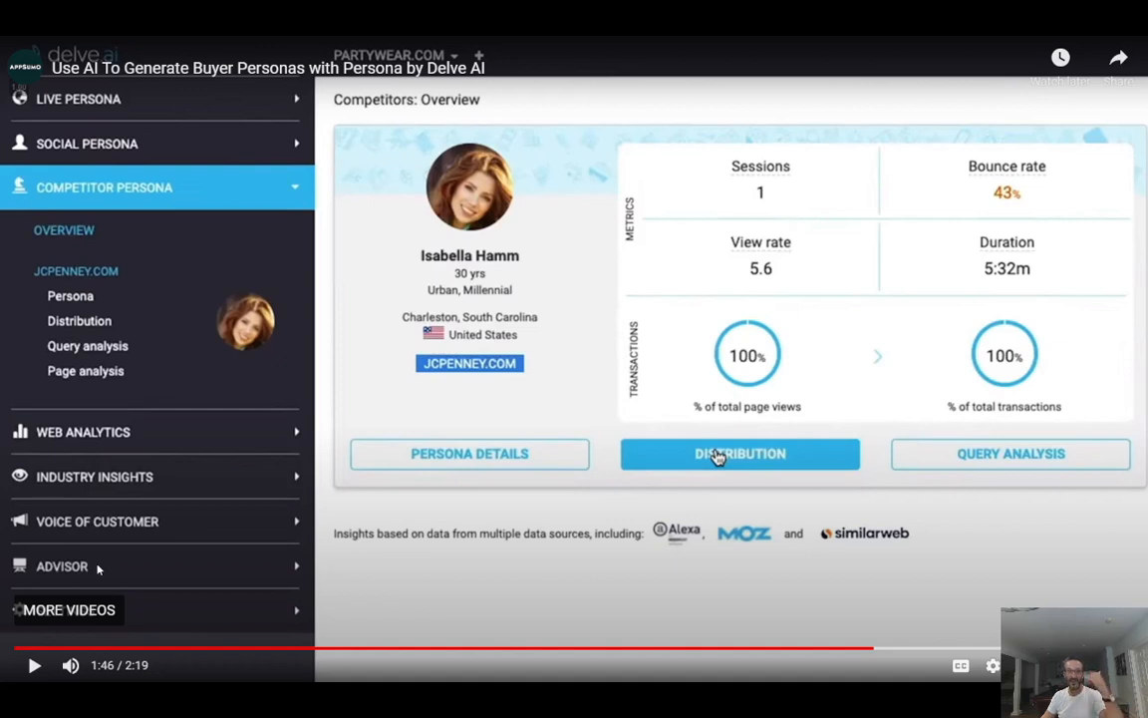
{"action": "mouse_move", "coordinate": [213, 509]}
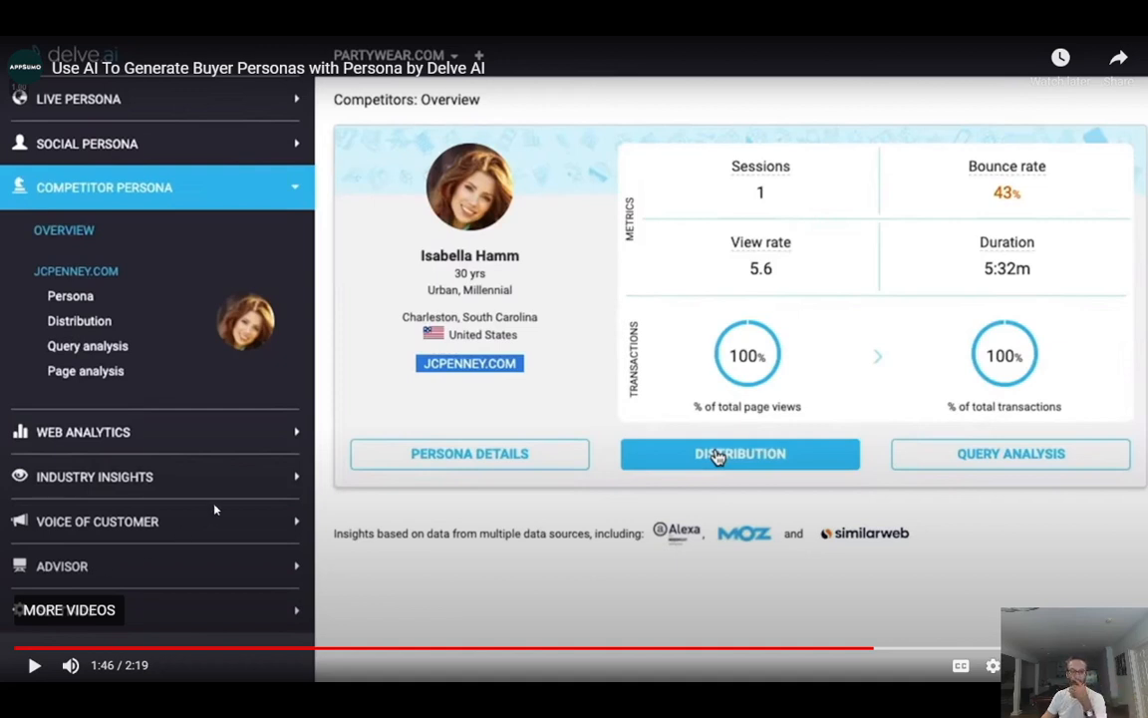
{"action": "mouse_move", "coordinate": [194, 581]}
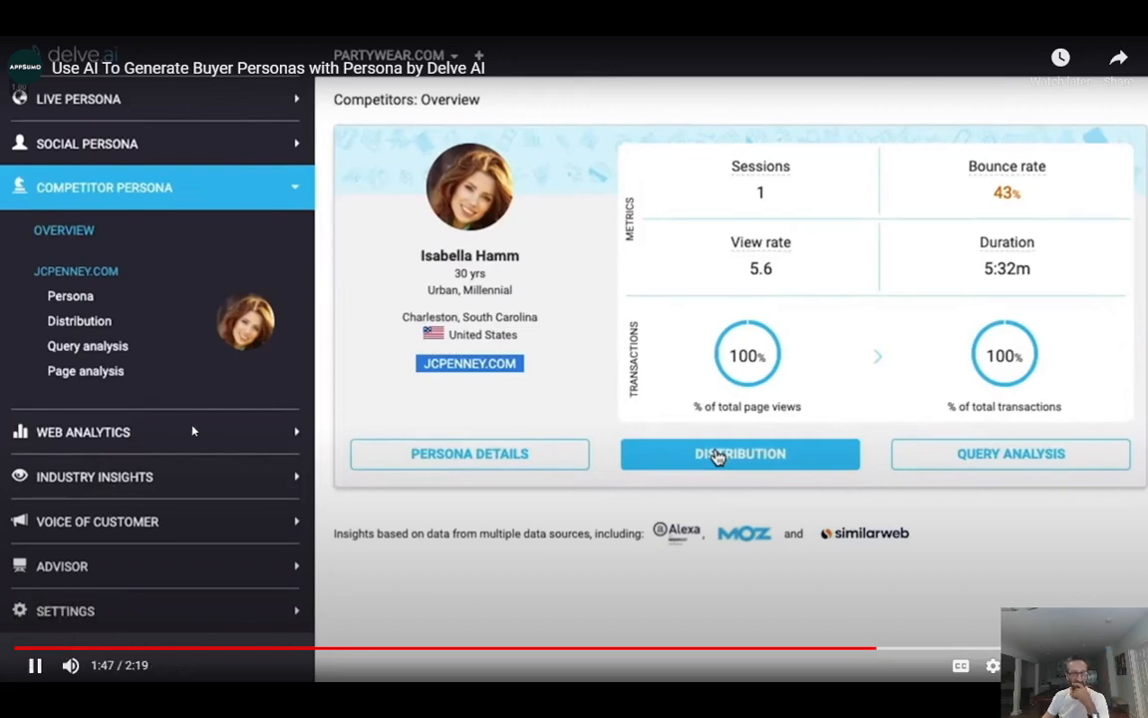
{"action": "mouse_move", "coordinate": [918, 518]}
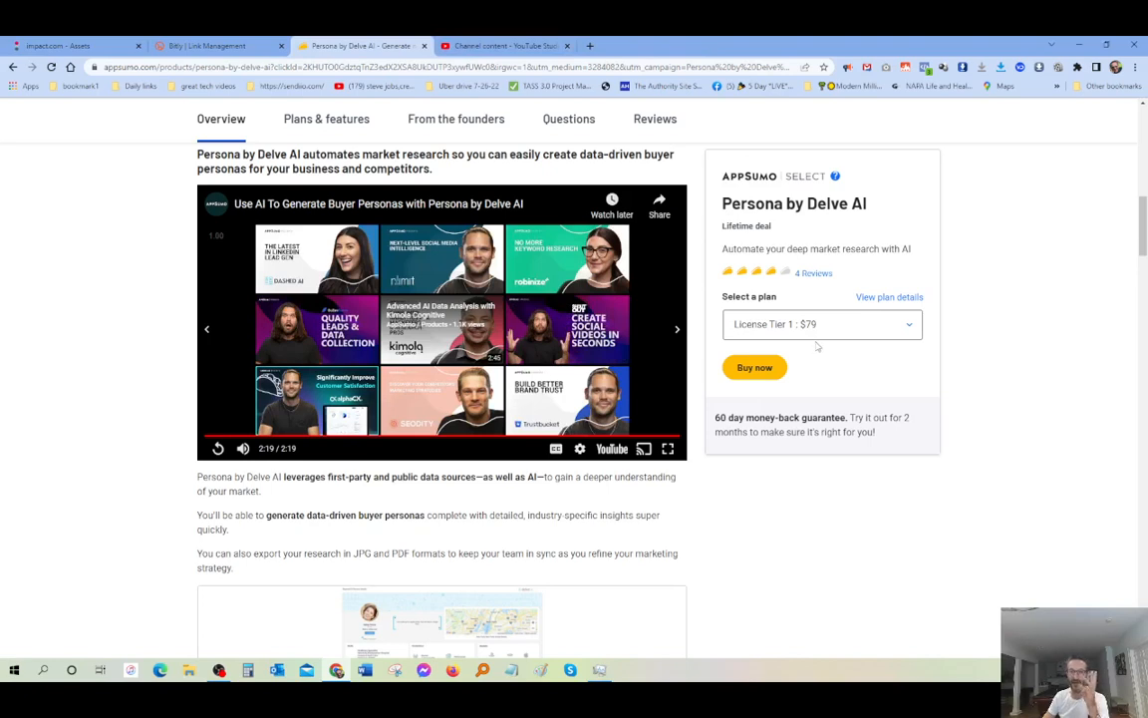
{"action": "mouse_move", "coordinate": [815, 348]}
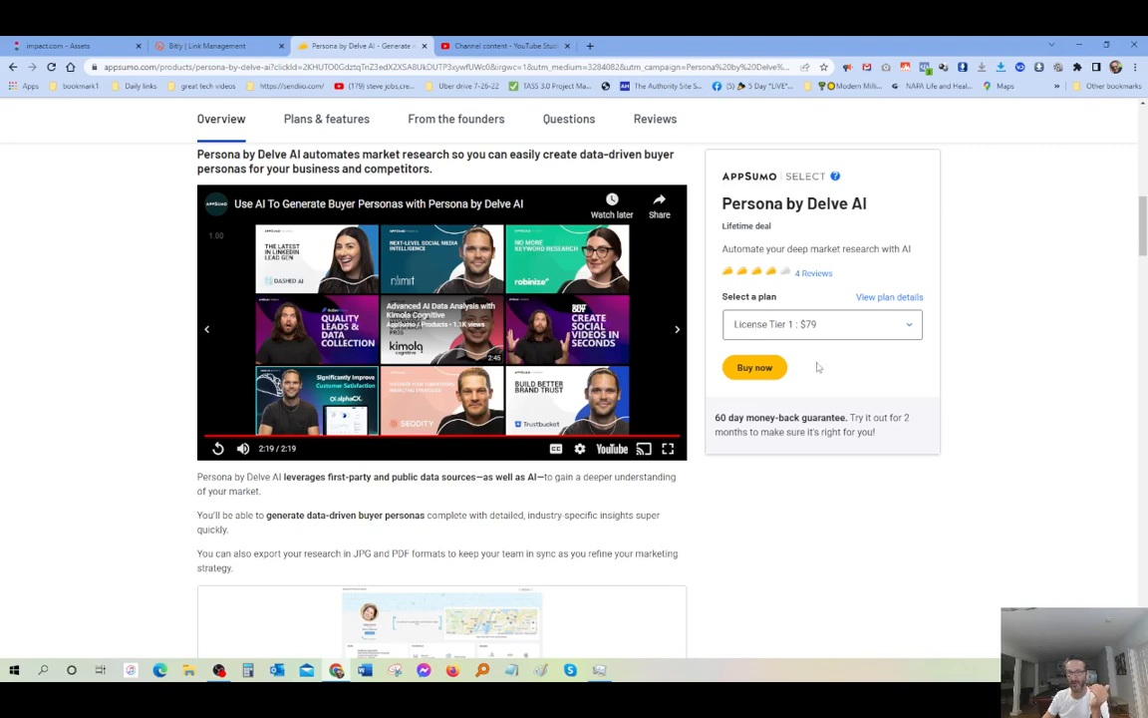
{"action": "mouse_move", "coordinate": [1027, 398]}
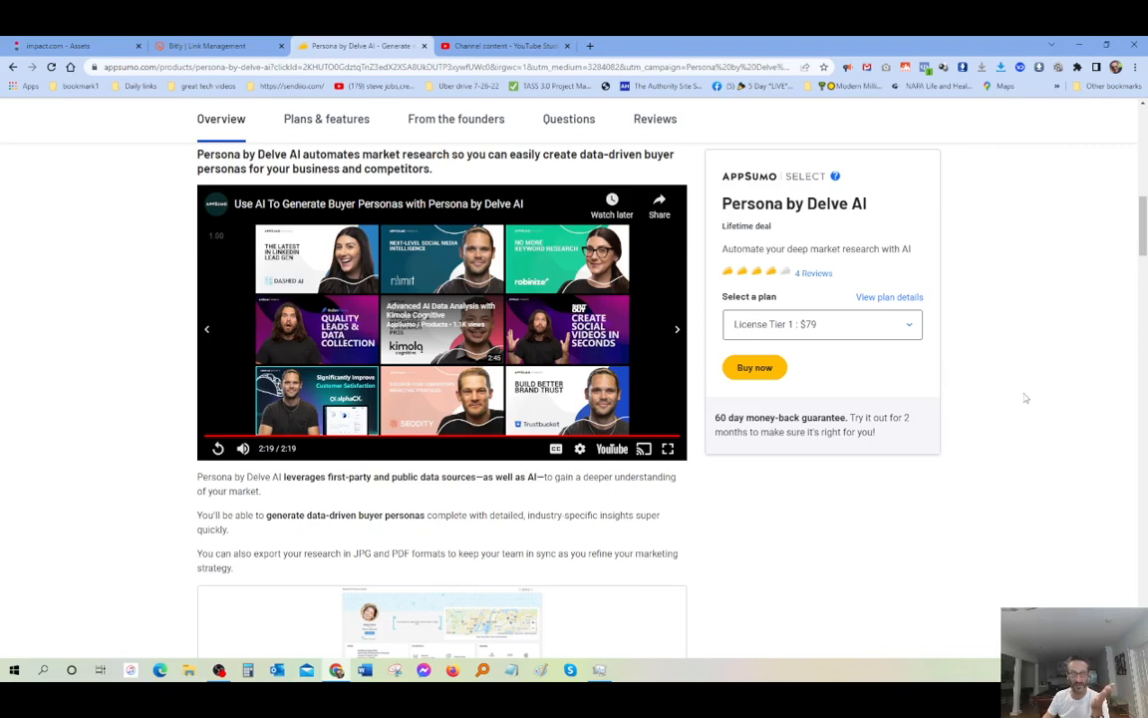
{"action": "mouse_move", "coordinate": [229, 492]}
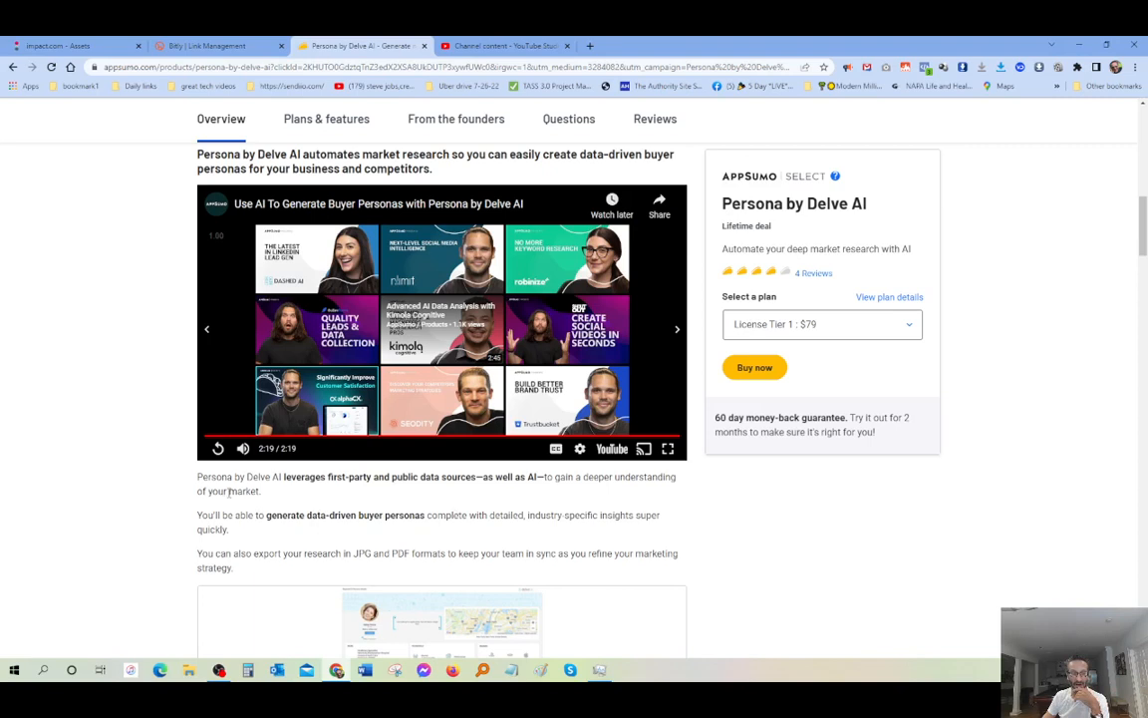
{"action": "mouse_move", "coordinate": [330, 493]}
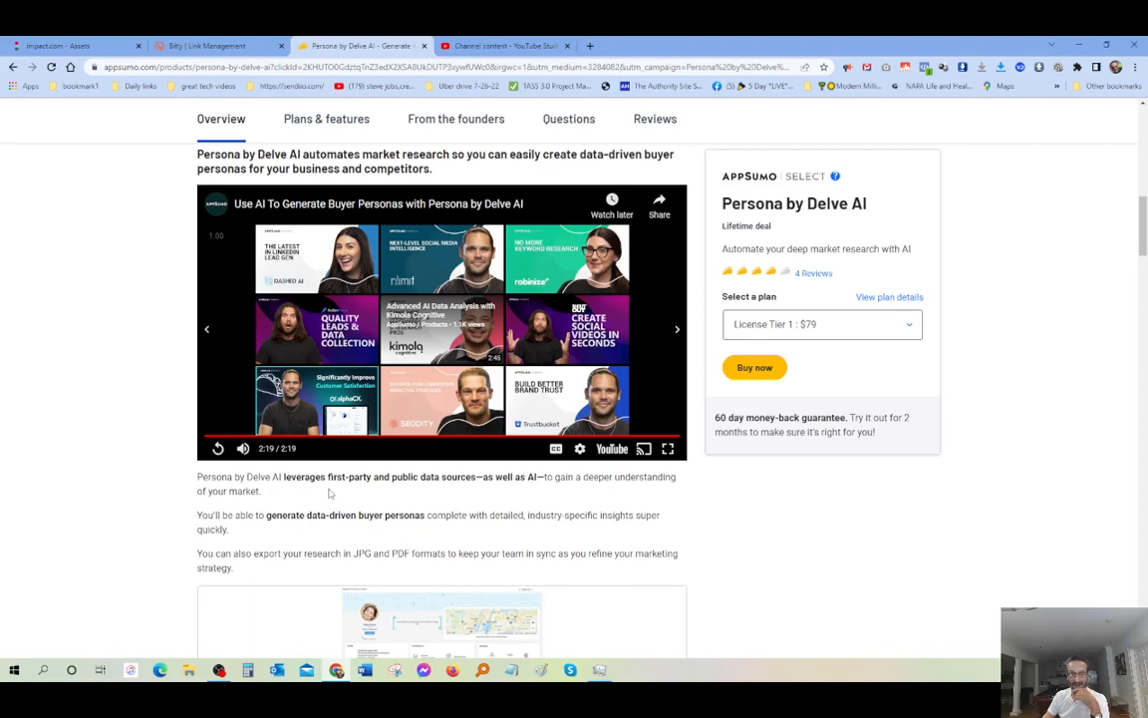
{"action": "mouse_move", "coordinate": [392, 490]}
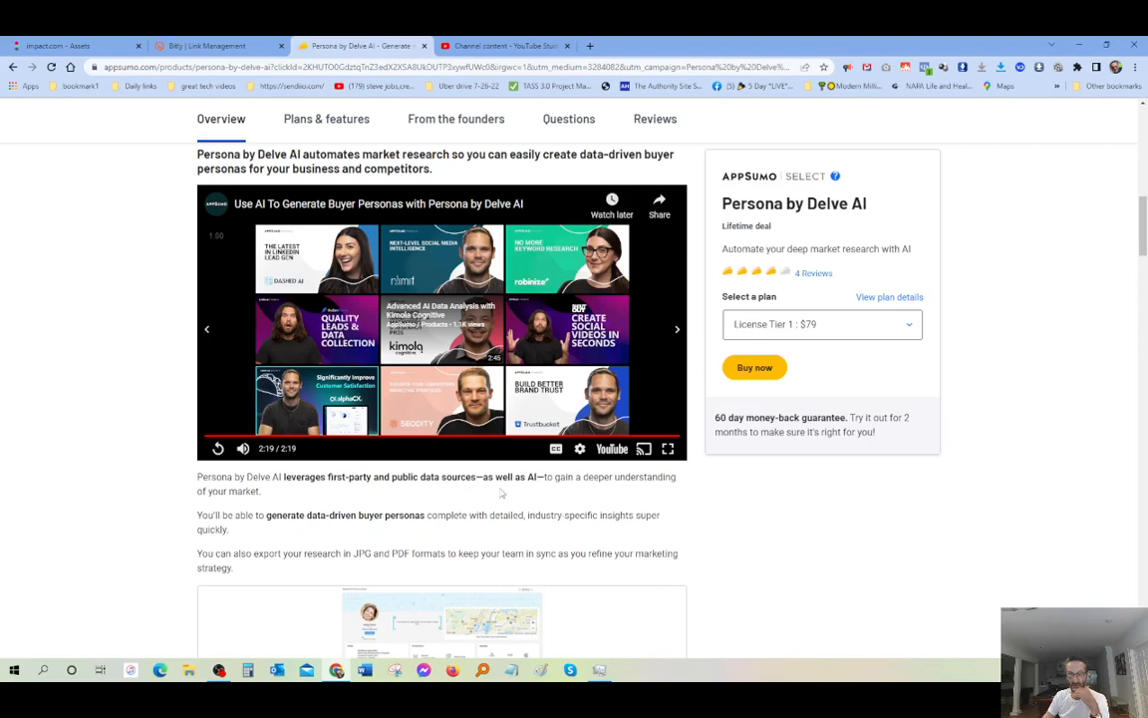
{"action": "mouse_move", "coordinate": [593, 491]}
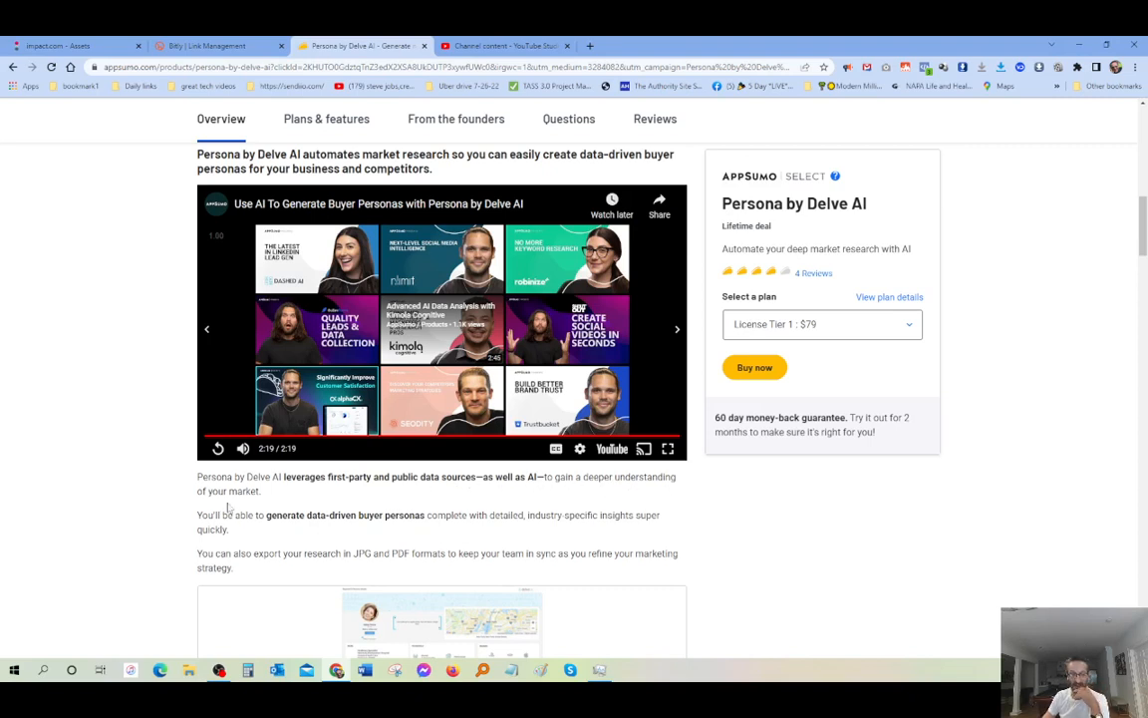
{"action": "mouse_move", "coordinate": [254, 506]}
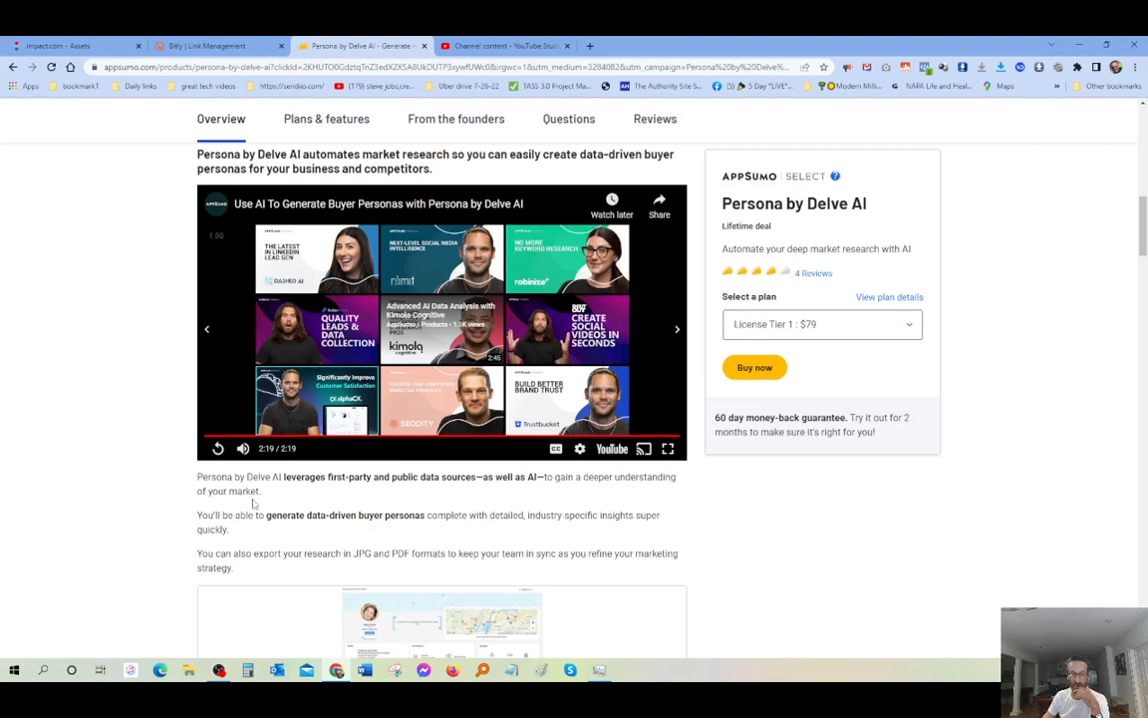
{"action": "mouse_move", "coordinate": [378, 536]}
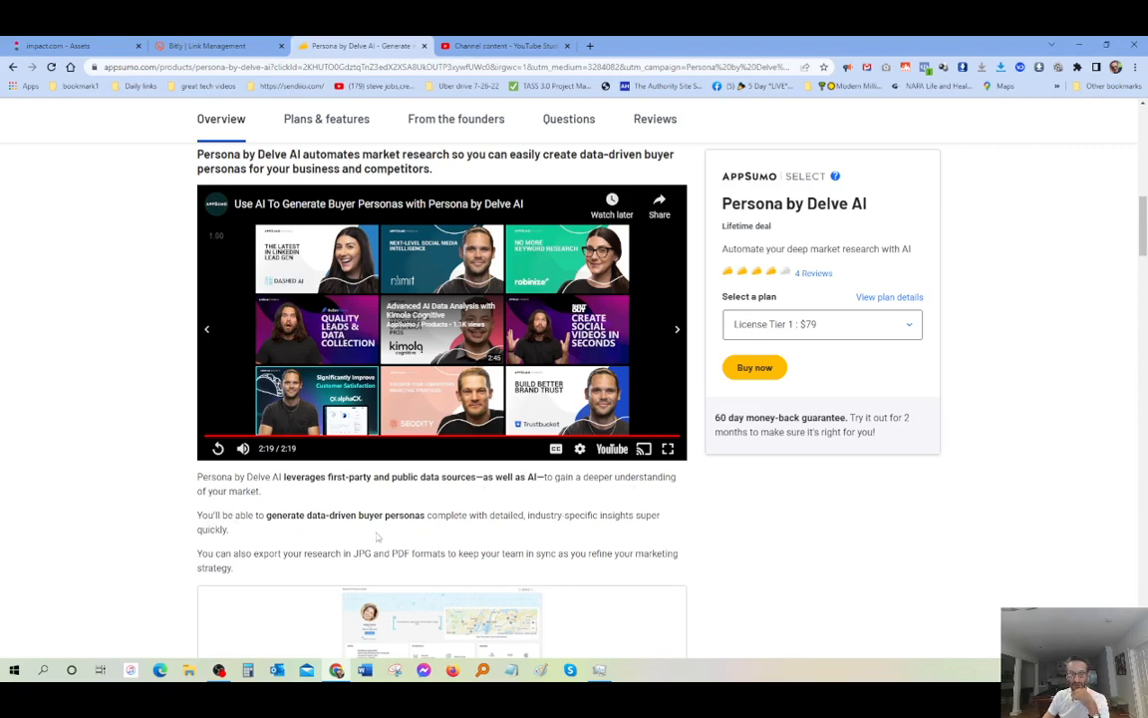
{"action": "mouse_move", "coordinate": [512, 529]}
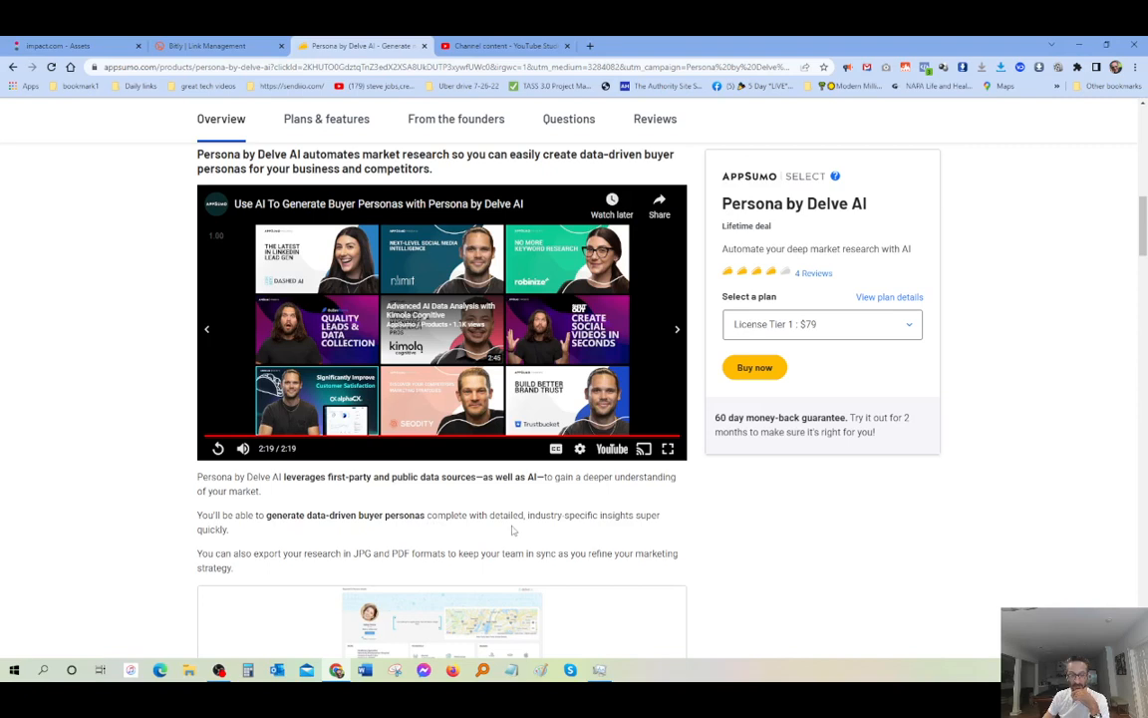
{"action": "mouse_move", "coordinate": [618, 530]}
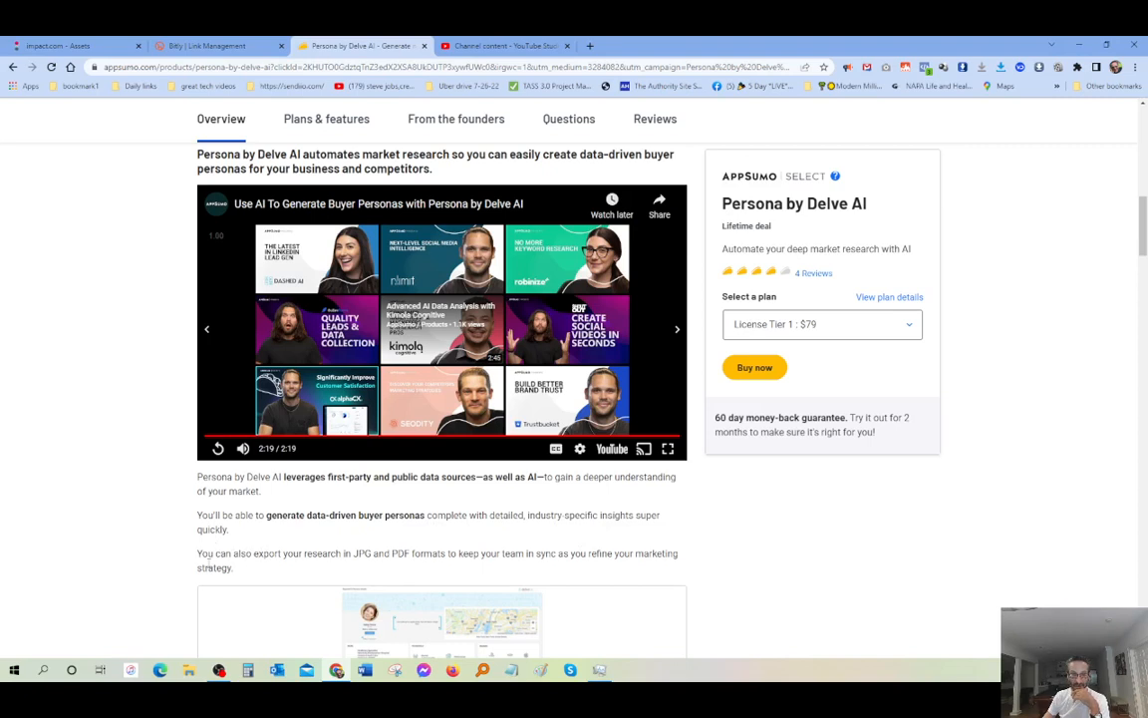
{"action": "mouse_move", "coordinate": [363, 568]}
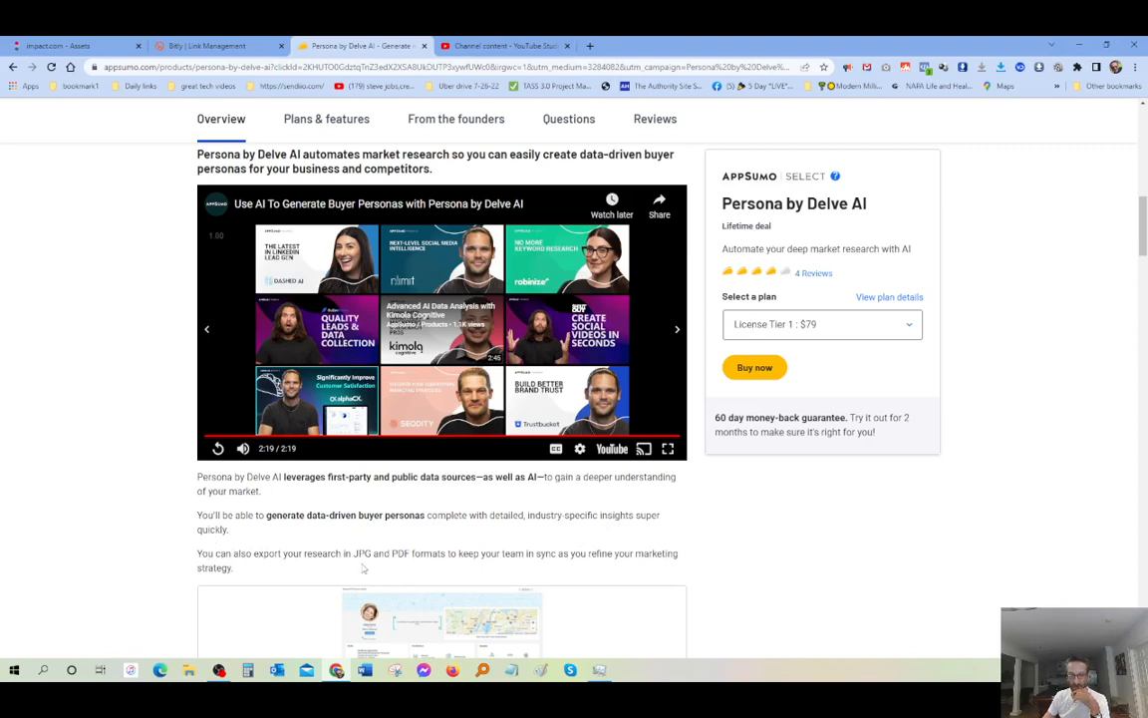
{"action": "mouse_move", "coordinate": [476, 566]}
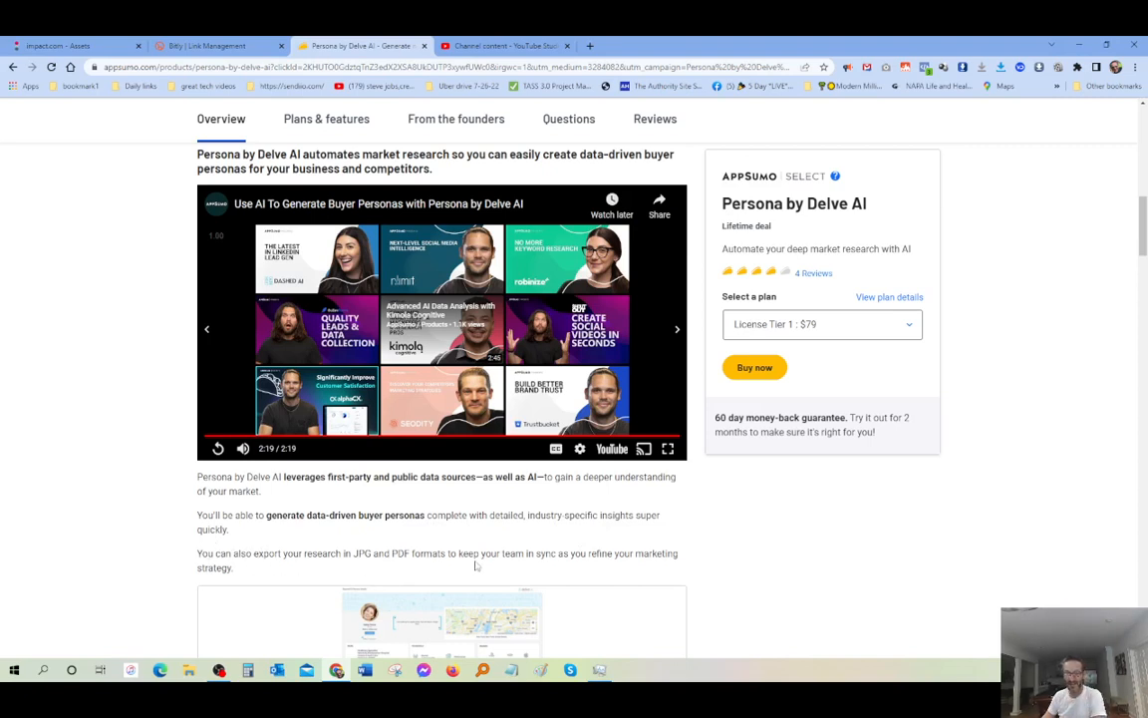
{"action": "mouse_move", "coordinate": [528, 566]}
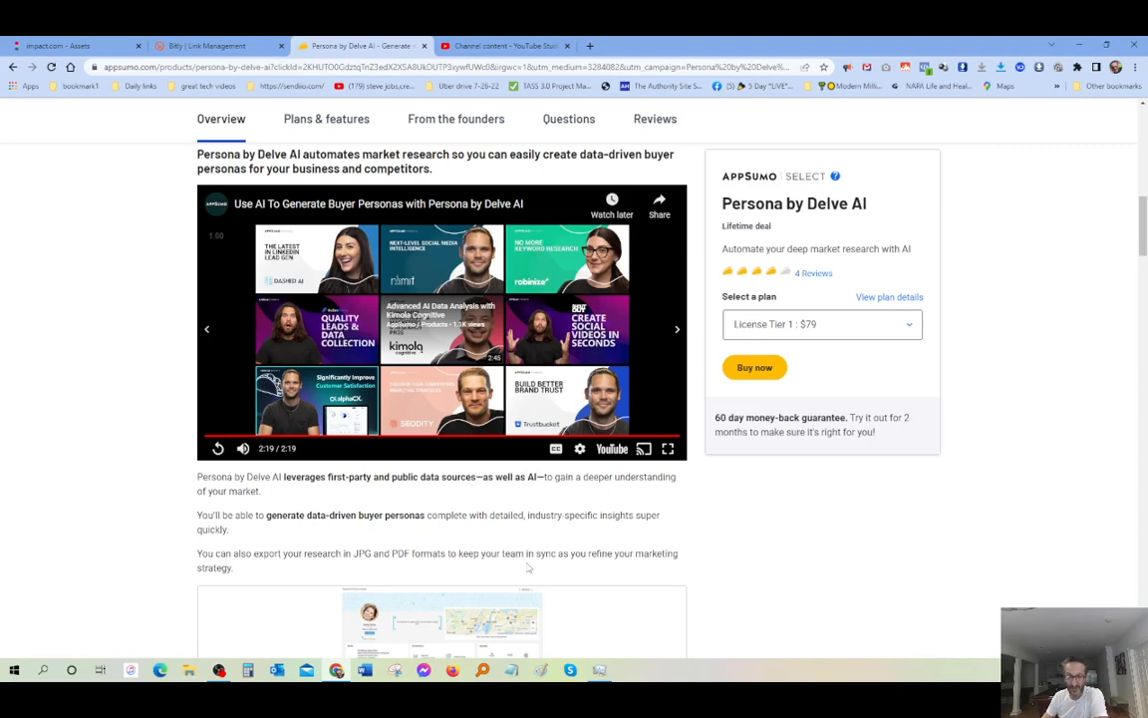
{"action": "mouse_move", "coordinate": [613, 566]}
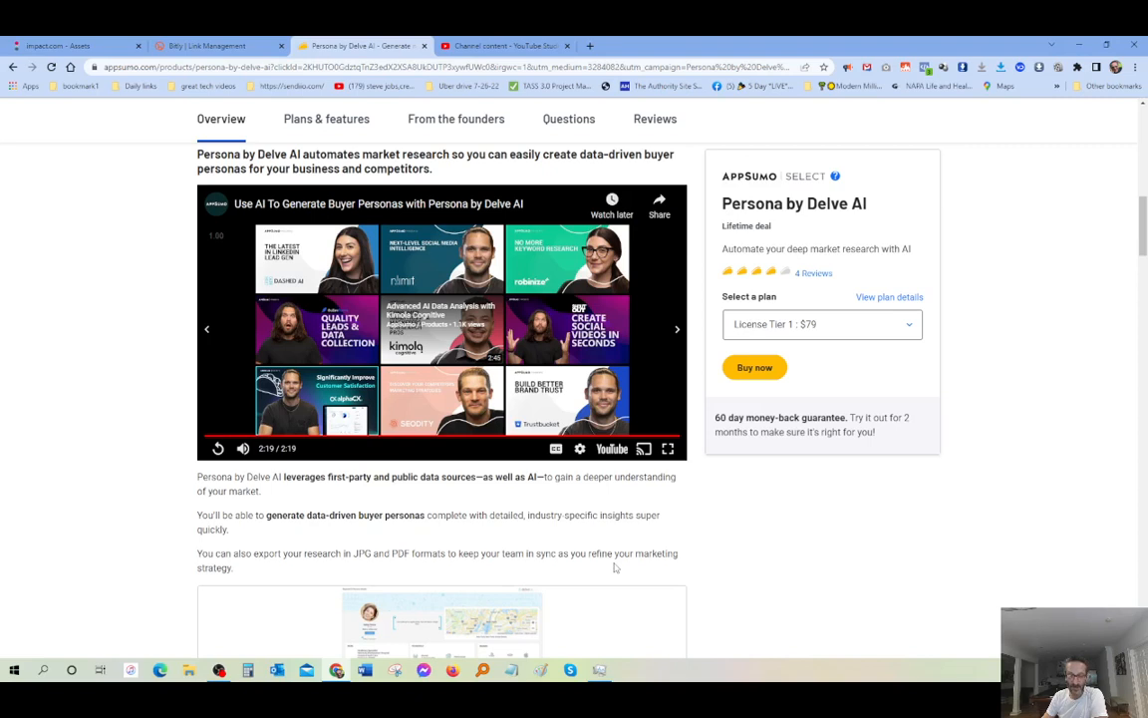
{"action": "mouse_move", "coordinate": [824, 573]}
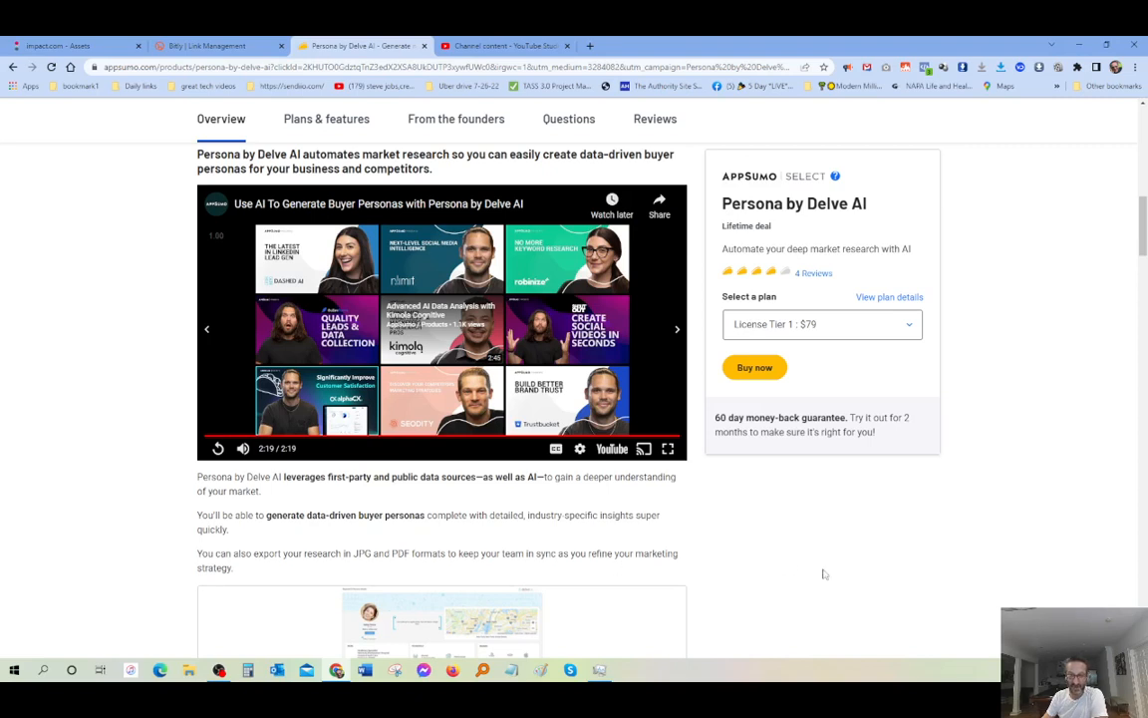
Scroll past the overview images to the Plans & features heading with deal terms.
{"action": "scroll", "scroll_direction": "down", "scroll_amount": 3}
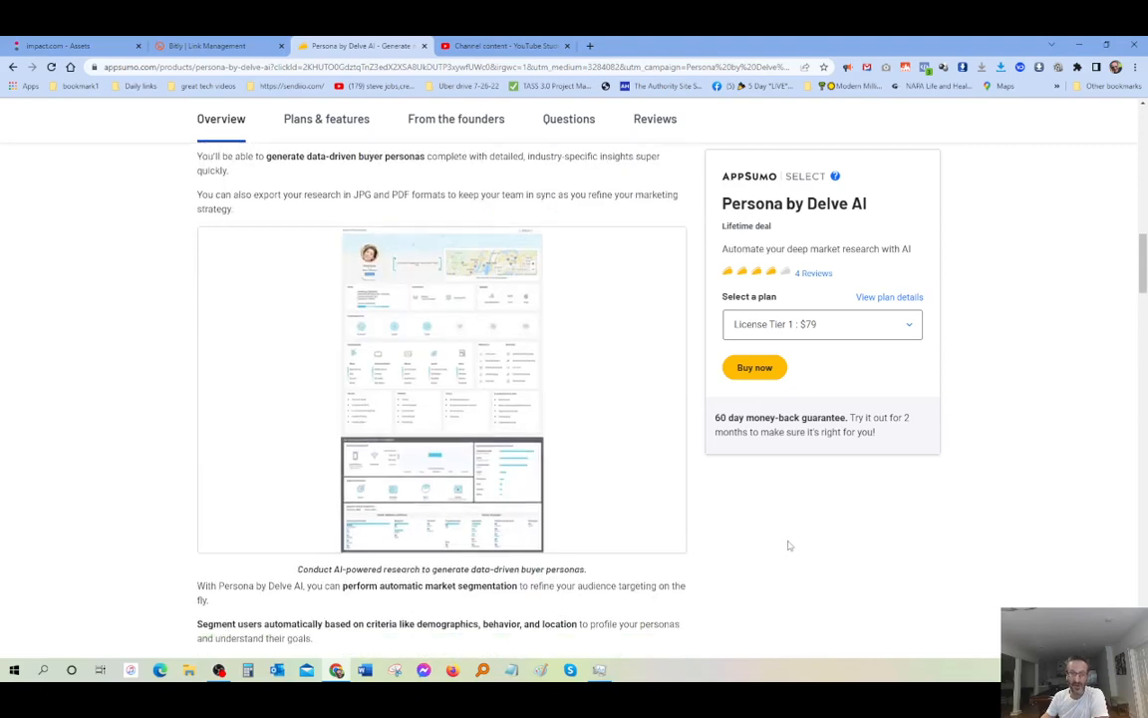
{"action": "scroll", "scroll_direction": "down", "scroll_amount": 3}
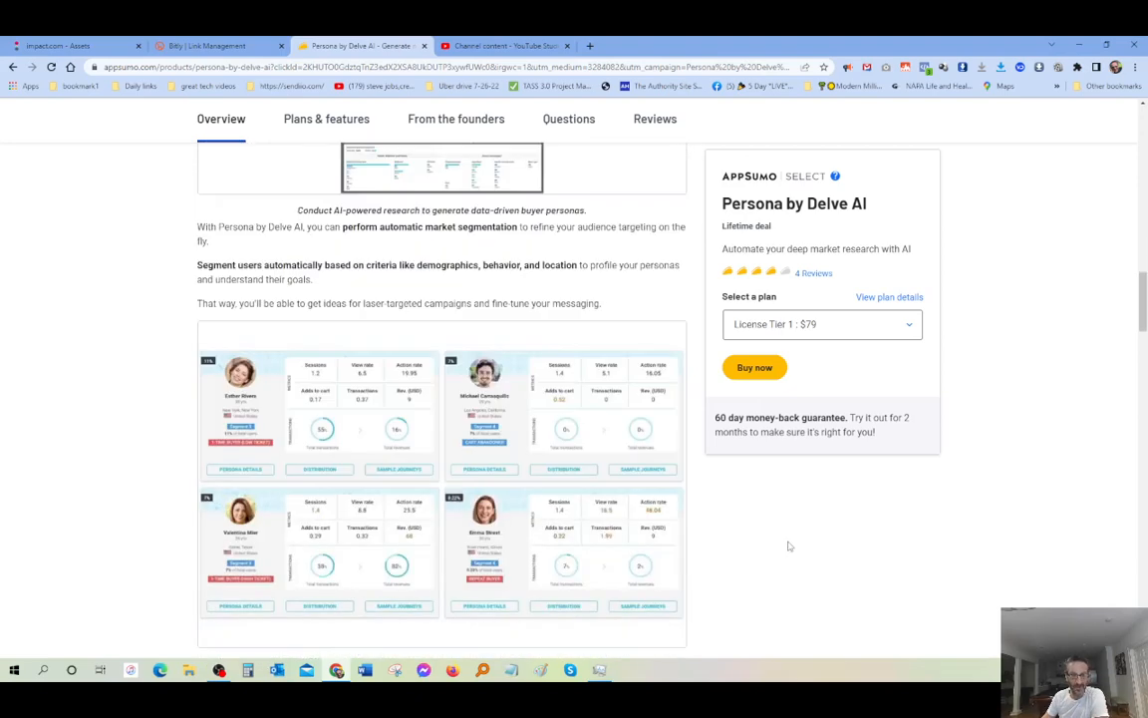
{"action": "scroll", "scroll_direction": "down", "scroll_amount": 3}
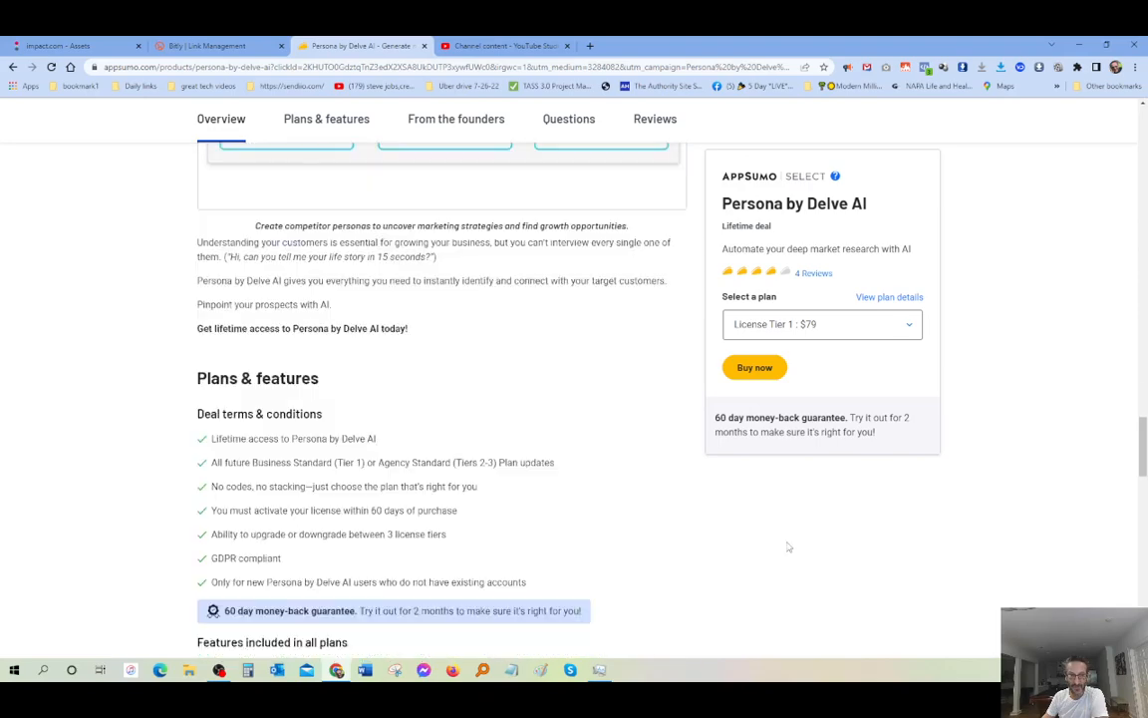
{"action": "scroll", "scroll_direction": "down", "scroll_amount": 3}
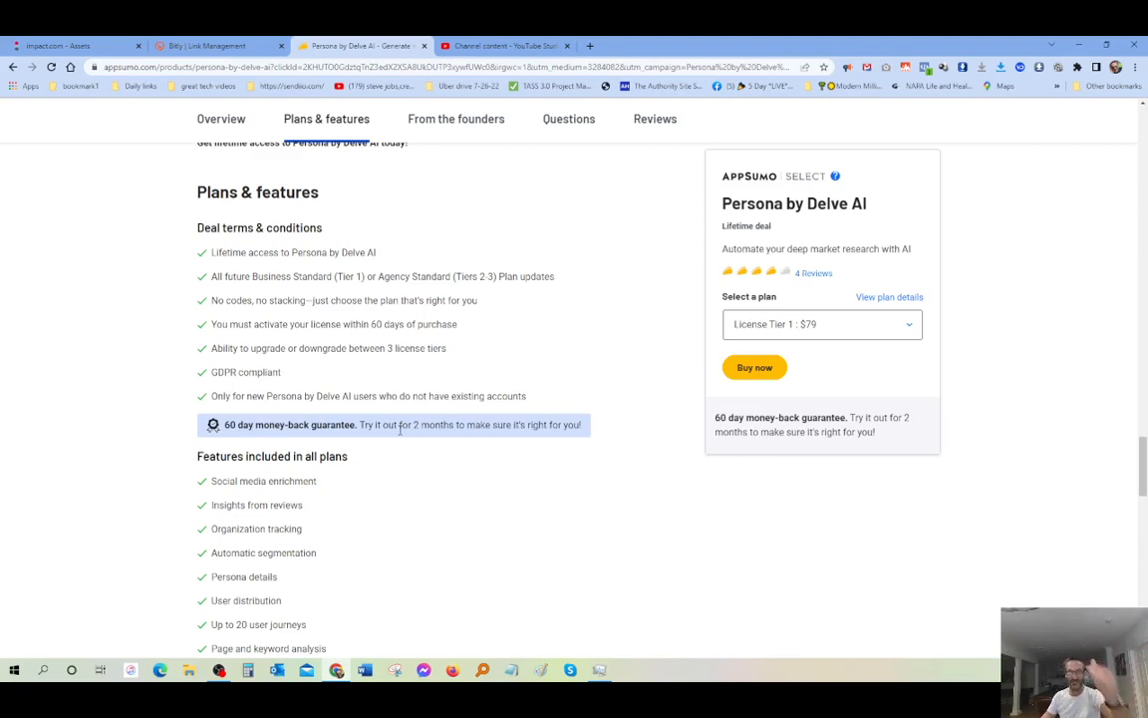
{"action": "mouse_move", "coordinate": [803, 375]}
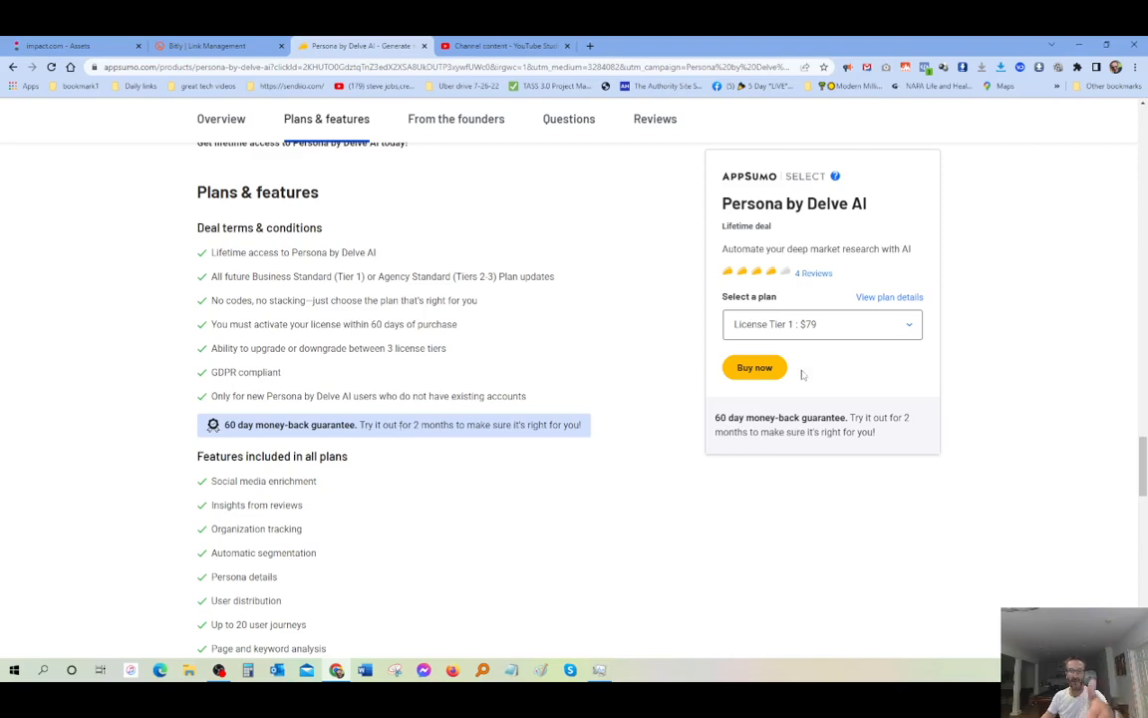
{"action": "mouse_move", "coordinate": [459, 460]}
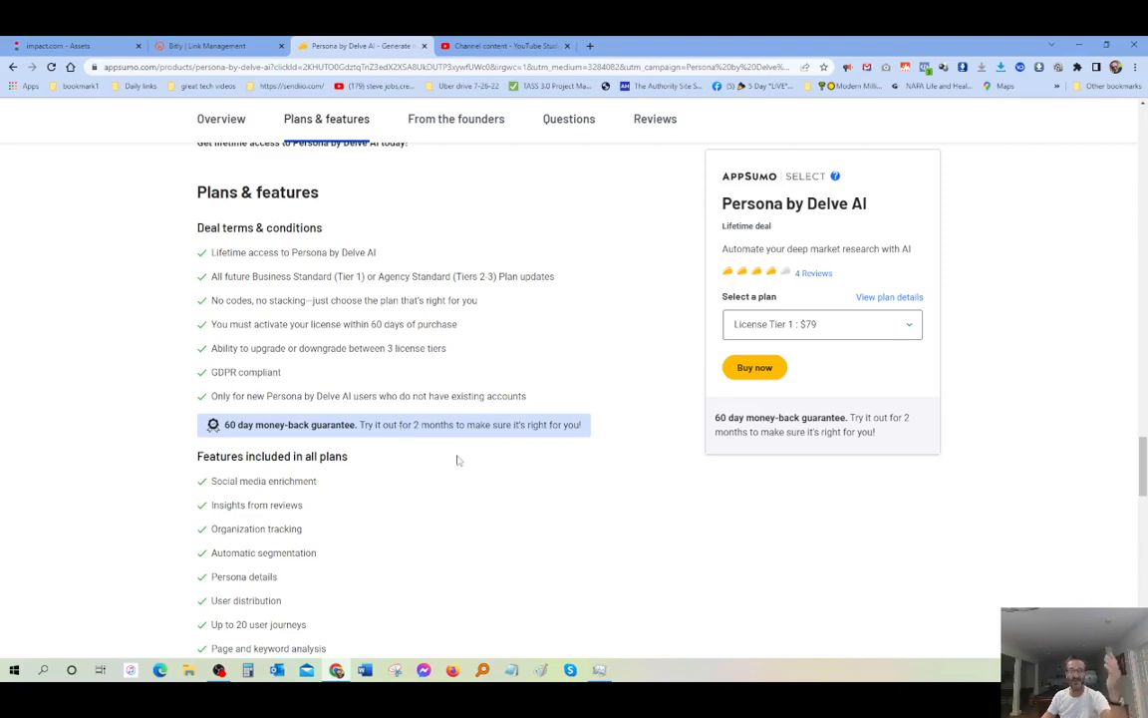
{"action": "mouse_move", "coordinate": [439, 504]}
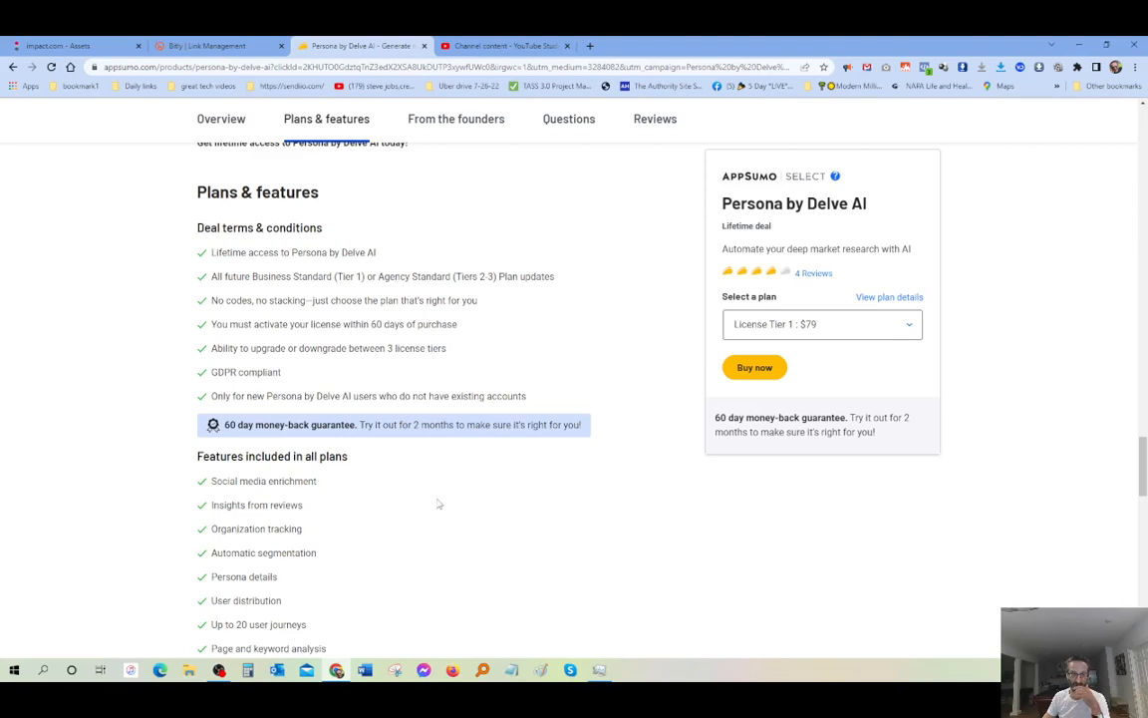
Scroll to the License Tier 1, 2 and 3 cards ($79, $159, $249).
{"action": "scroll", "scroll_direction": "down", "scroll_amount": 3}
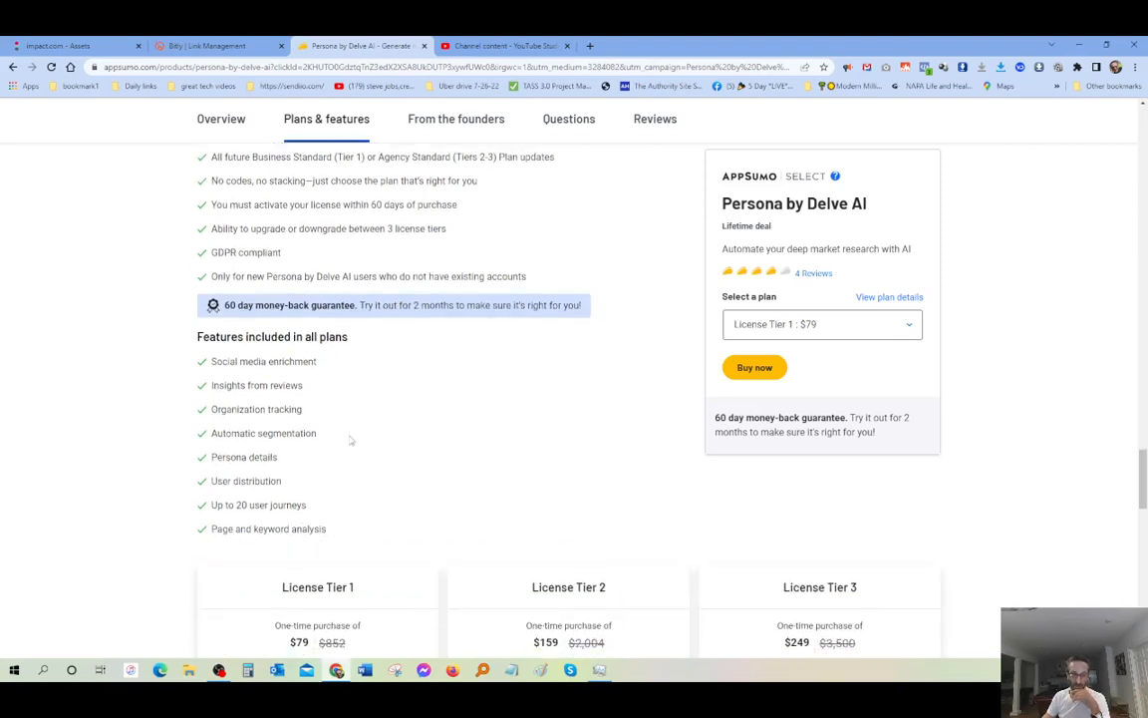
{"action": "mouse_move", "coordinate": [365, 440]}
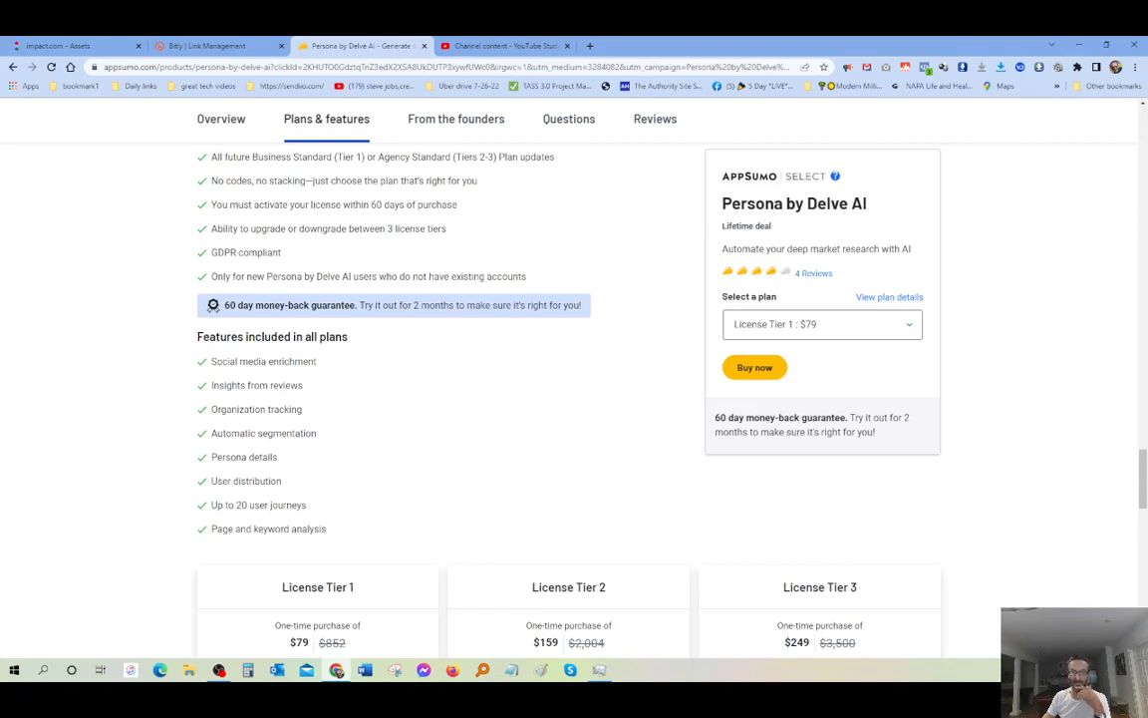
{"action": "mouse_move", "coordinate": [1047, 285]}
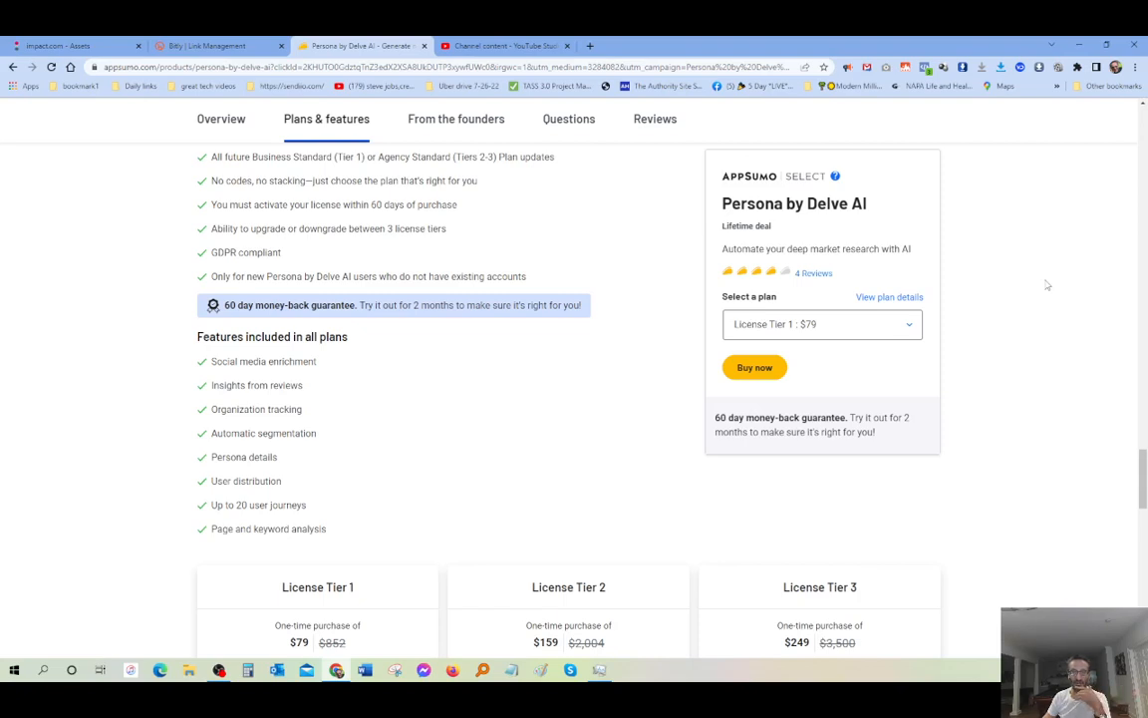
{"action": "mouse_move", "coordinate": [1056, 292]}
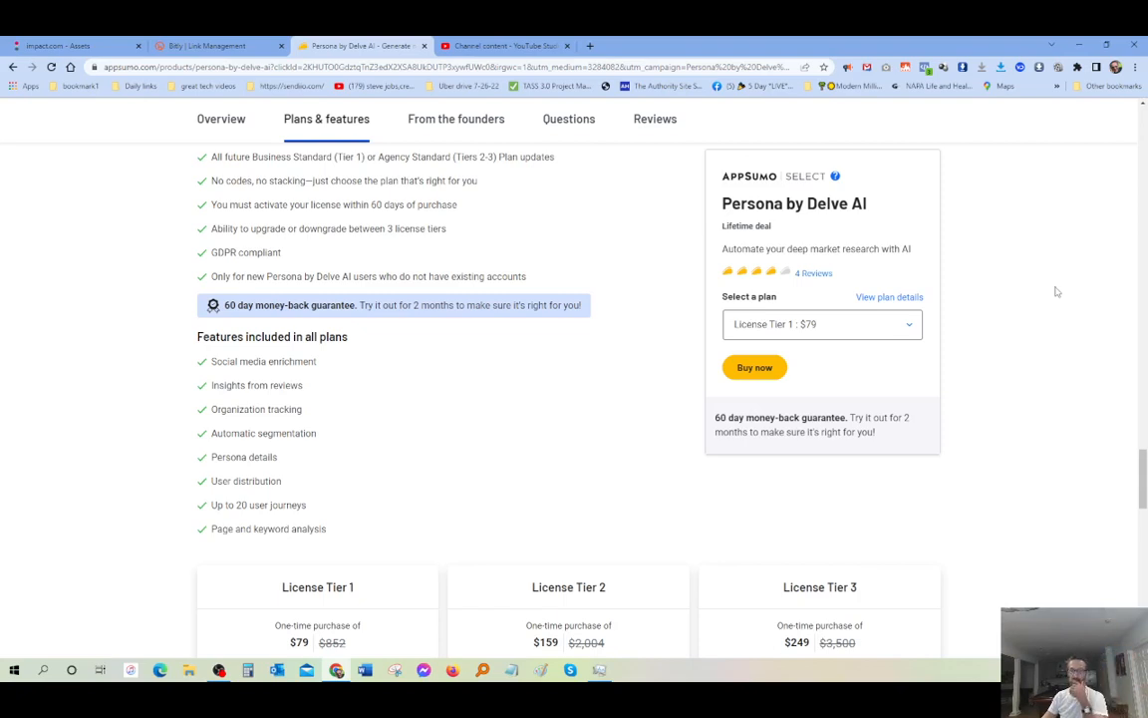
{"action": "mouse_move", "coordinate": [1047, 310]}
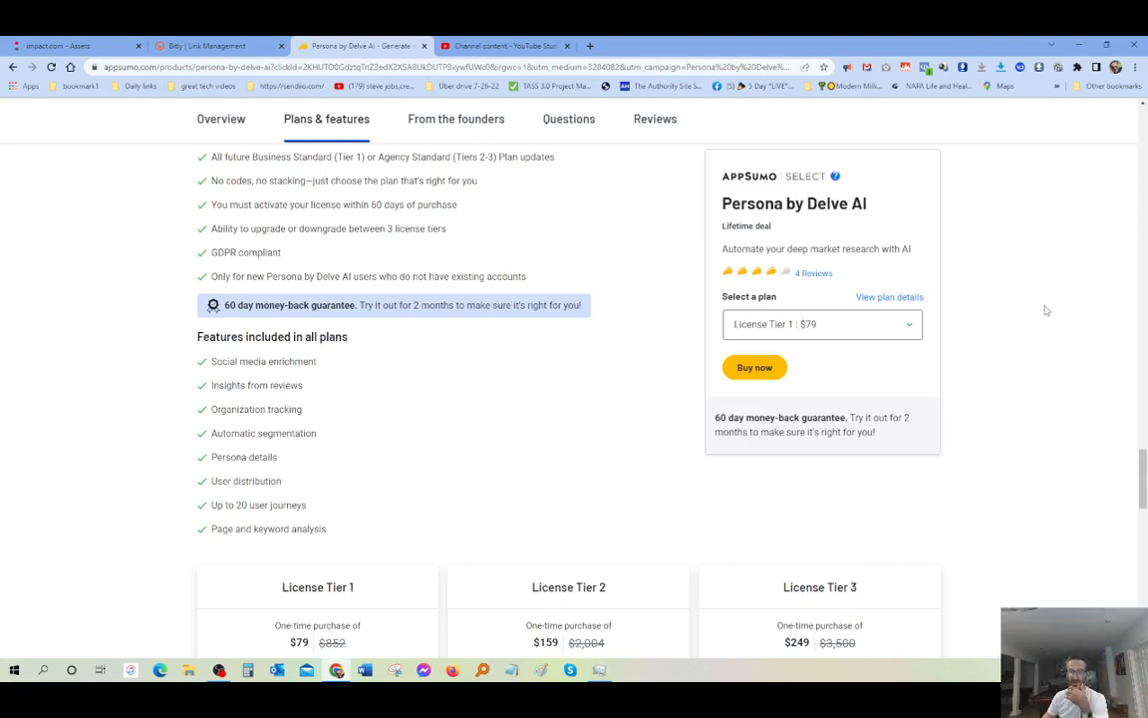